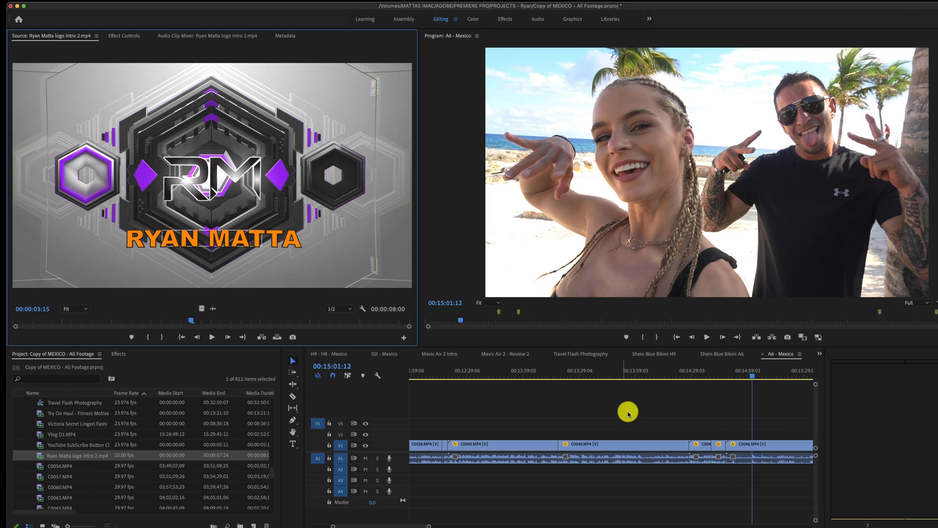
{"action": "mouse_move", "coordinate": [242, 315]}
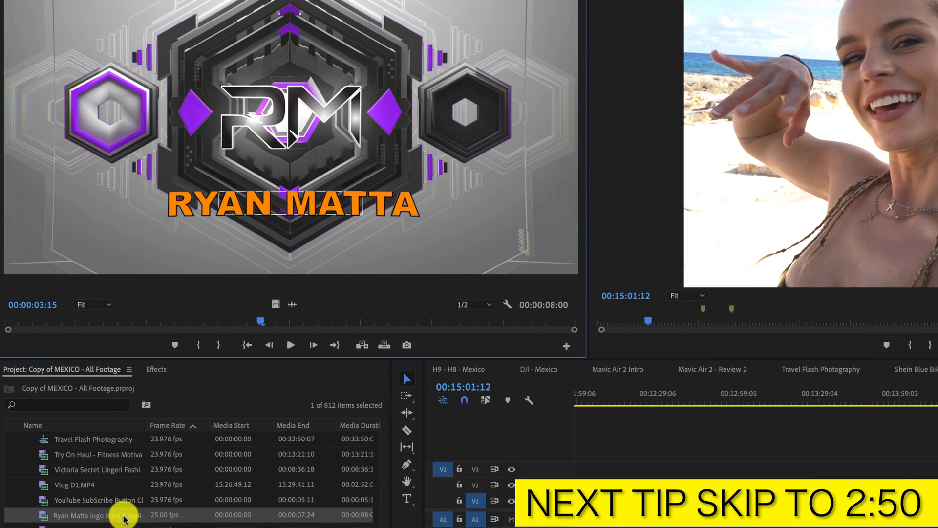
Reinterpret the Ryan Matta logo intro clip at 23.976 fps and preview it in the Source Monitor.
{"action": "right_click", "coordinate": [96, 514]}
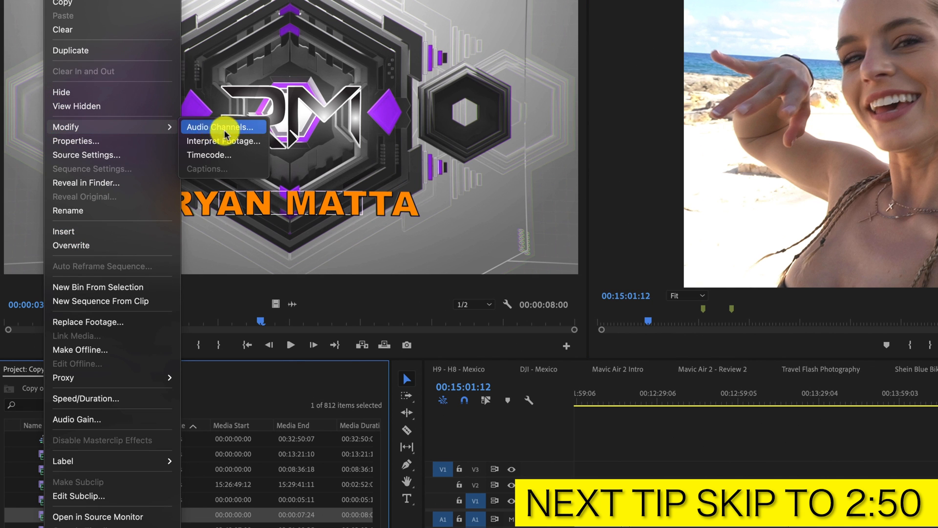
{"action": "left_click", "coordinate": [223, 141]}
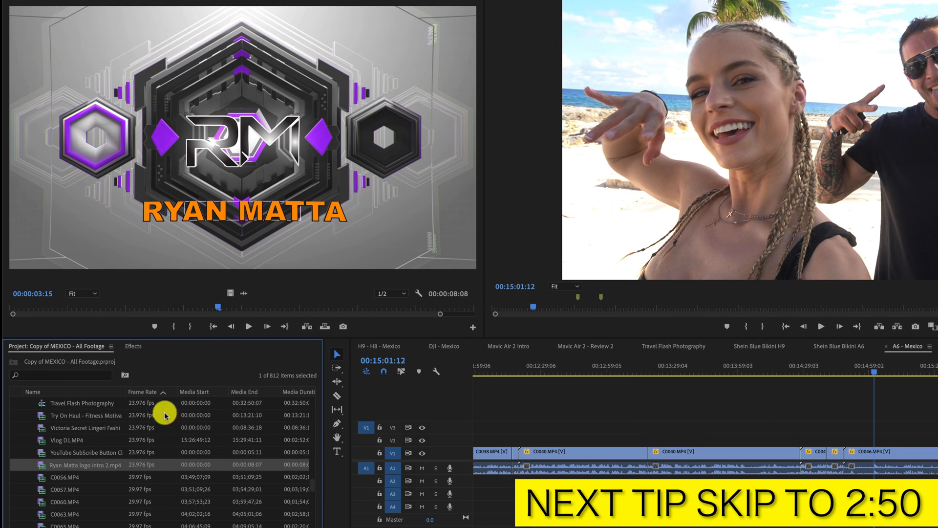
{"action": "left_click", "coordinate": [250, 326]}
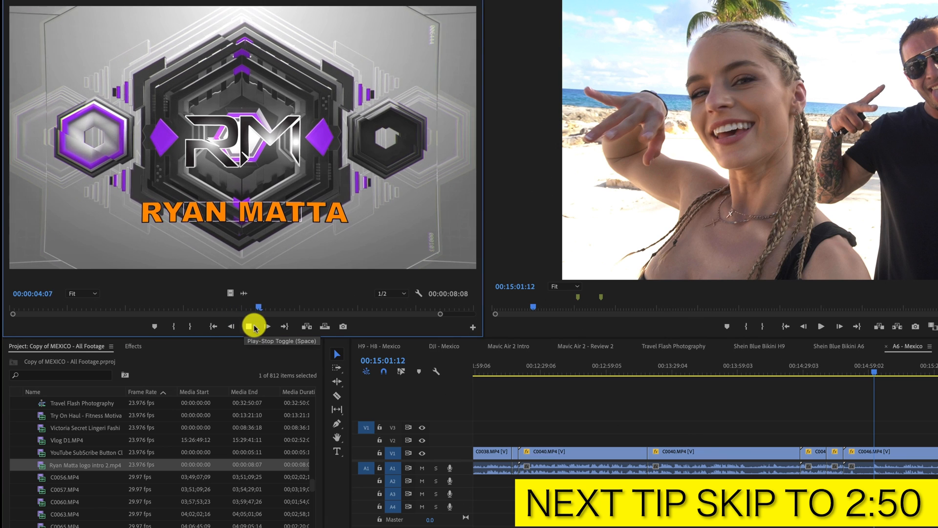
{"action": "left_click", "coordinate": [253, 326]}
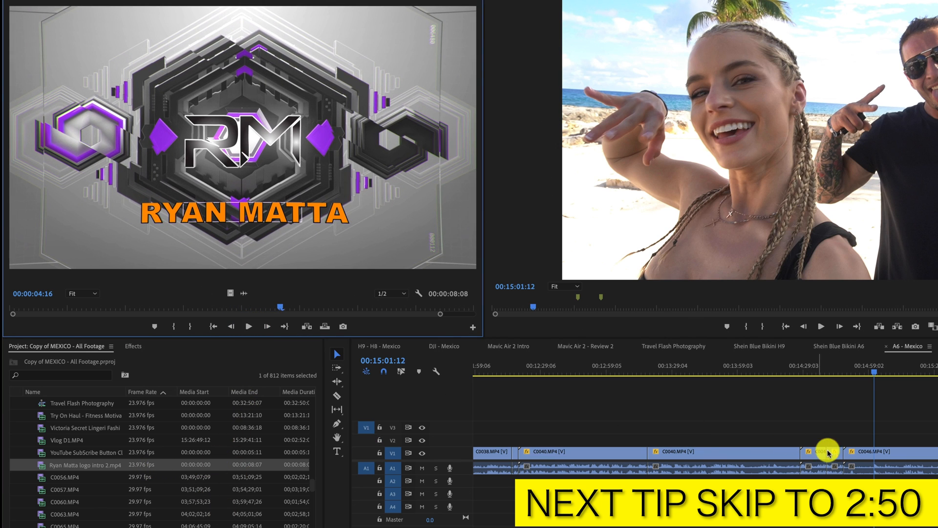
{"action": "mouse_move", "coordinate": [302, 460]}
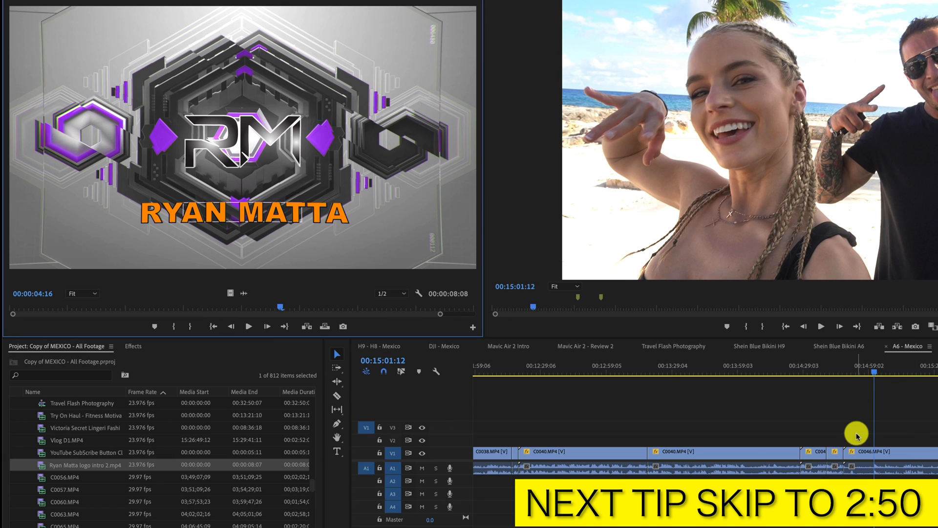
{"action": "mouse_move", "coordinate": [149, 479]}
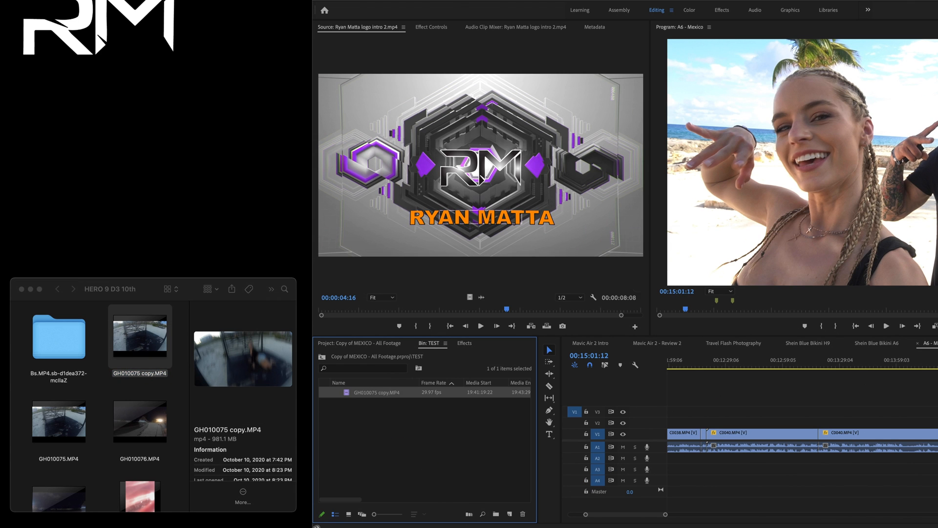
Rename the GH010075 copy clip and dismiss the missing media prompt without relinking.
{"action": "double_click", "coordinate": [381, 393]}
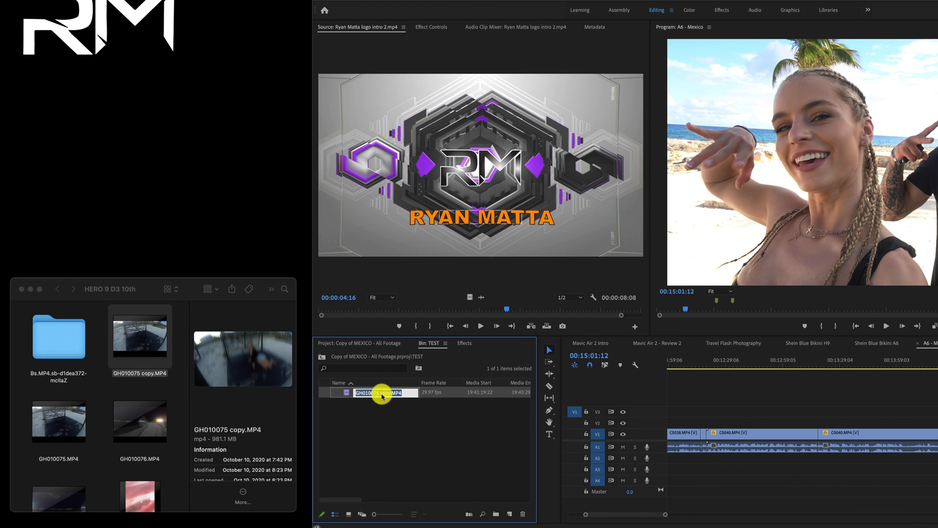
{"action": "left_click", "coordinate": [335, 514]}
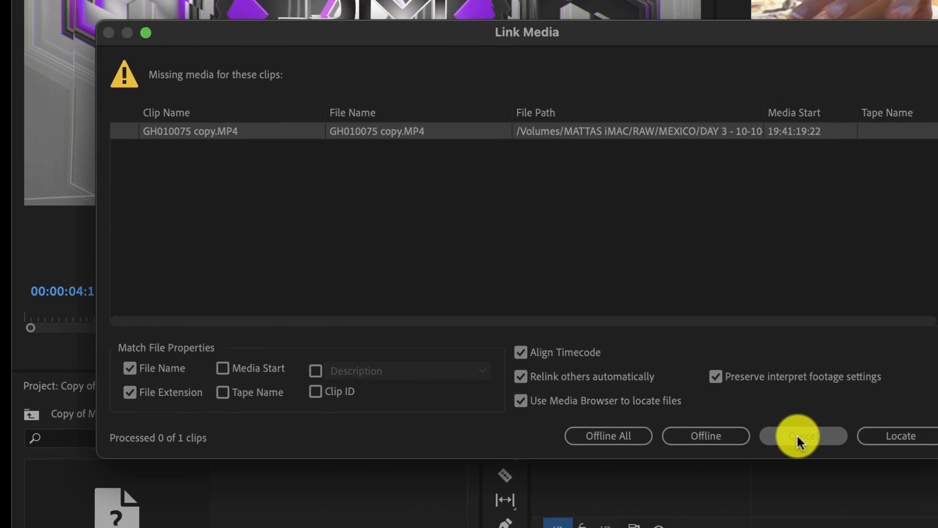
{"action": "left_click", "coordinate": [802, 435]}
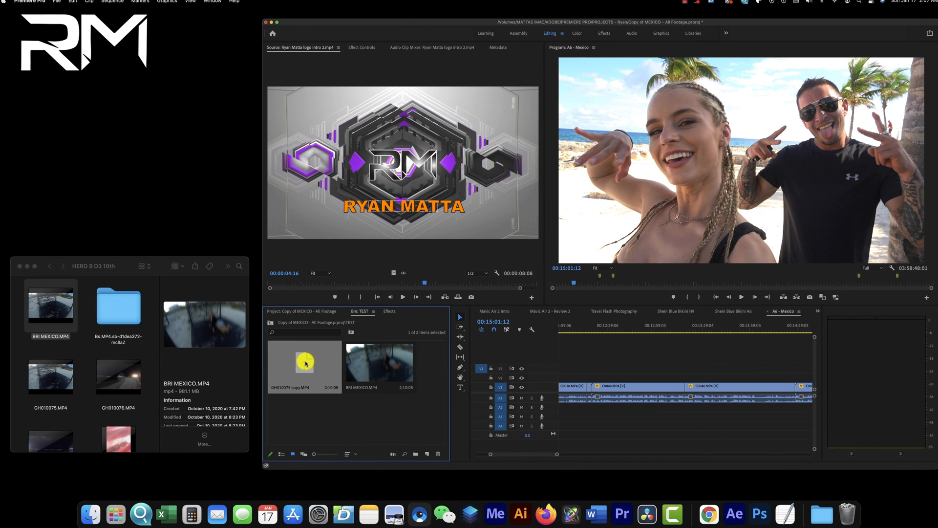
Scroll Finder's Media Cache Files folder to today's BRI MEXICO cache entries and select all.
{"action": "left_click", "coordinate": [24, 2]}
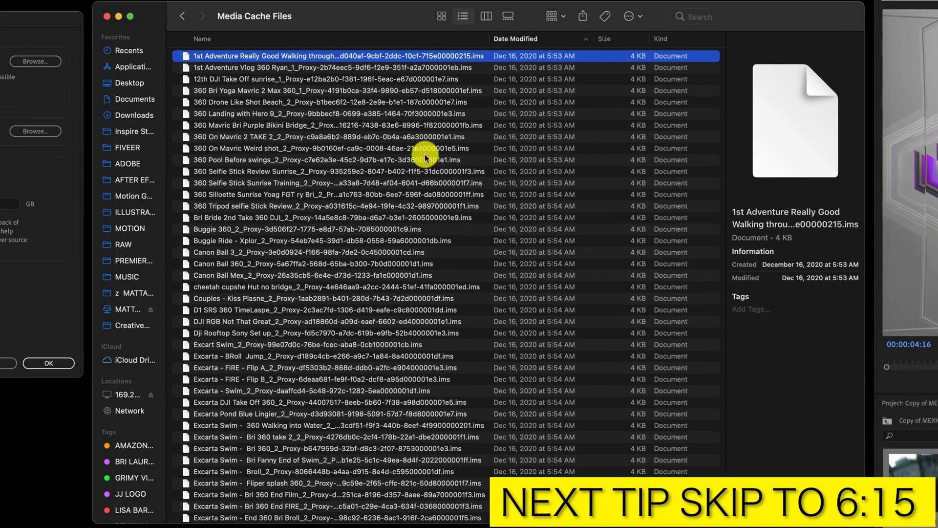
{"action": "mouse_move", "coordinate": [509, 105]}
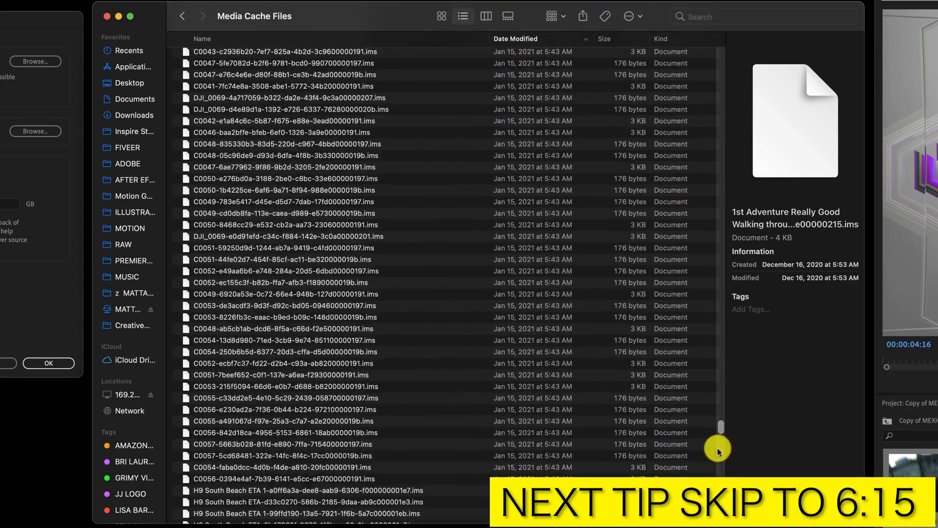
{"action": "scroll", "scroll_direction": "down", "scroll_amount": 3}
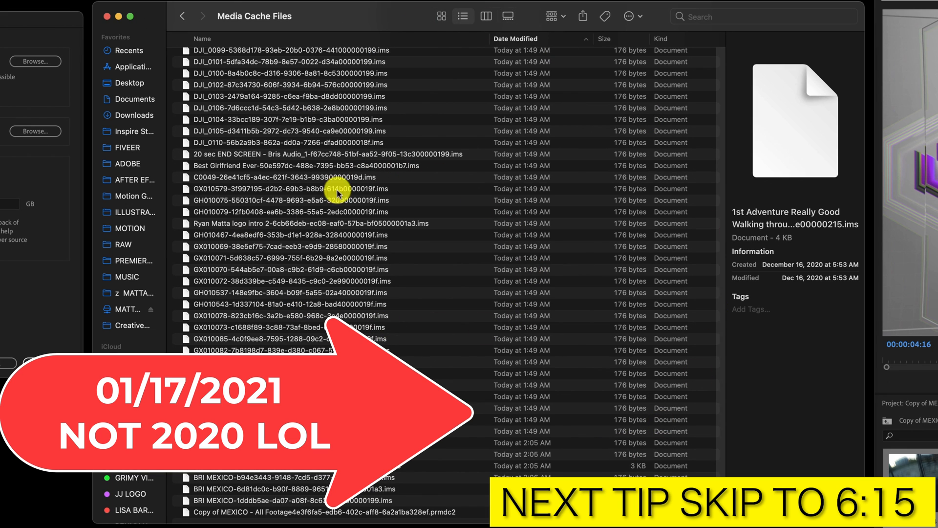
{"action": "scroll", "scroll_direction": "down", "scroll_amount": 3}
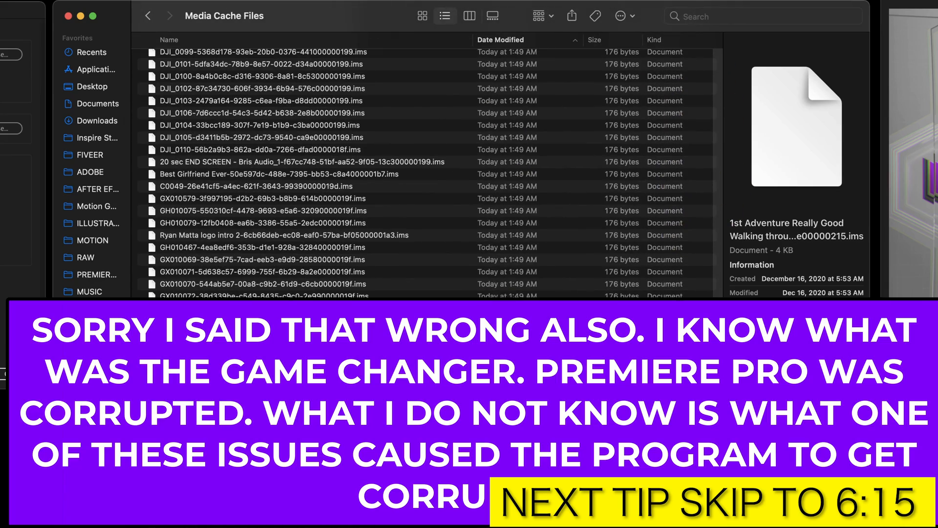
{"action": "key", "text": "cmd+a"}
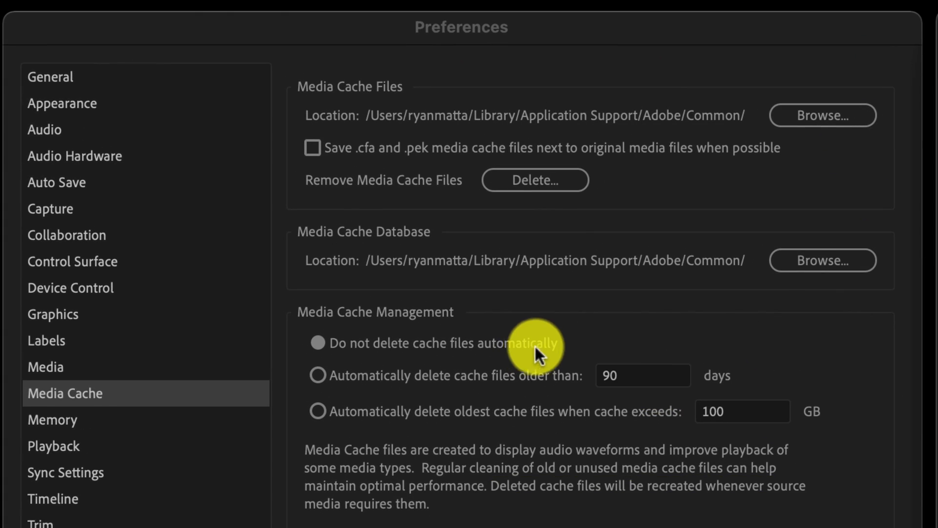
{"action": "mouse_move", "coordinate": [446, 360]}
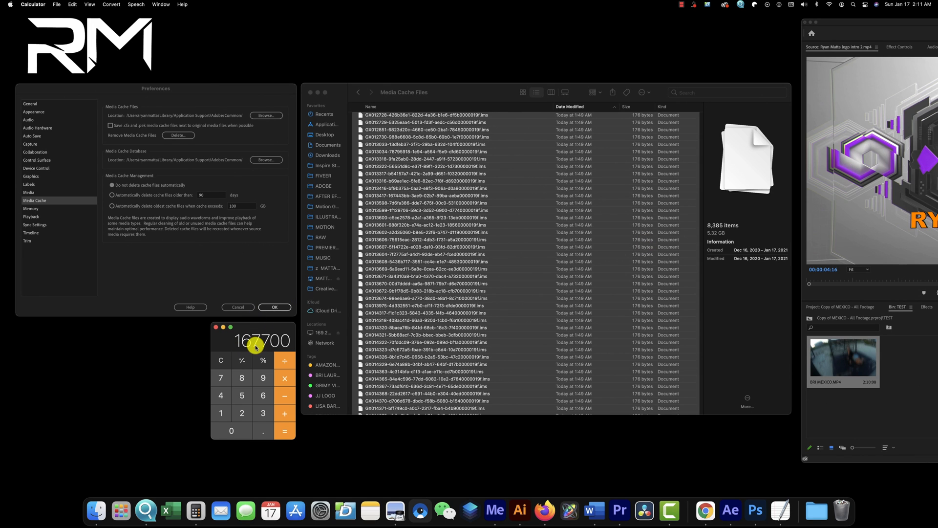
{"action": "mouse_move", "coordinate": [308, 341]}
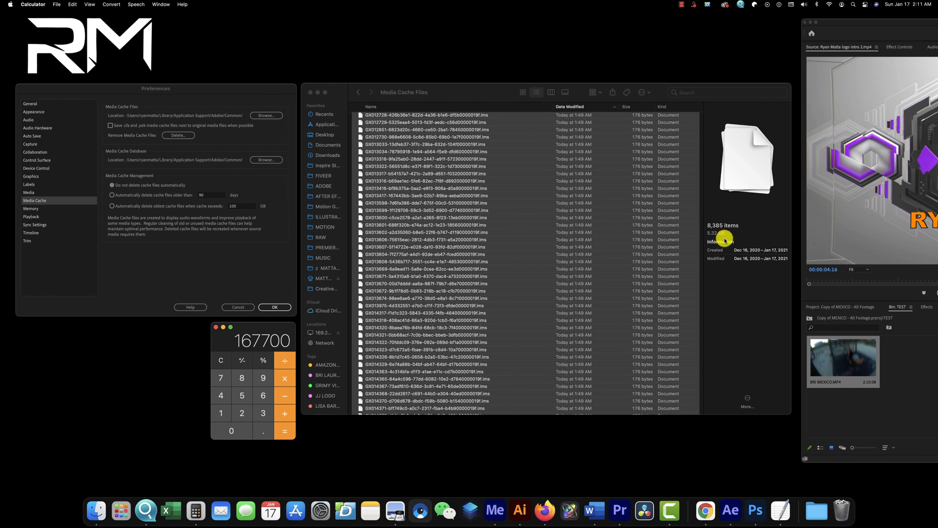
{"action": "mouse_move", "coordinate": [520, 250]}
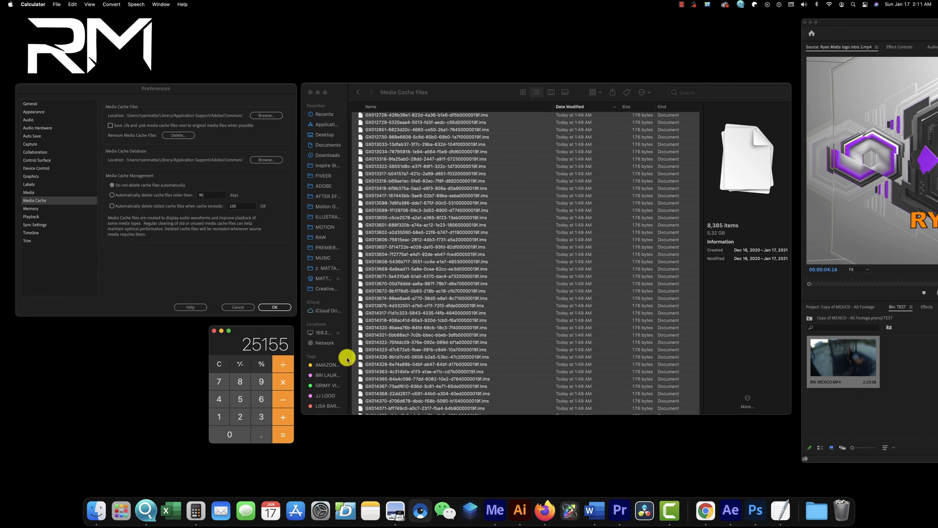
{"action": "mouse_move", "coordinate": [242, 349]}
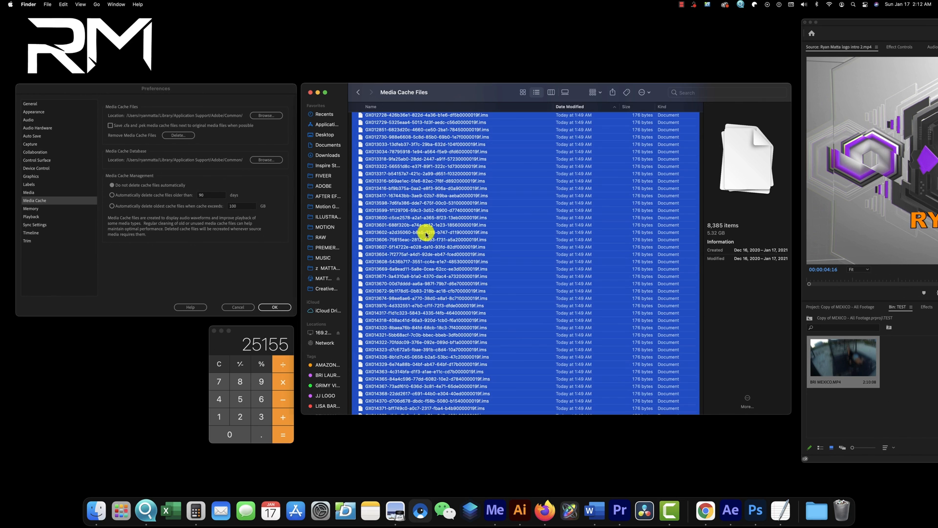
Choose 'Automatically delete cache files older than 90 days' and acknowledge the Media Cache Cleaning notice.
{"action": "left_click", "coordinate": [431, 231]}
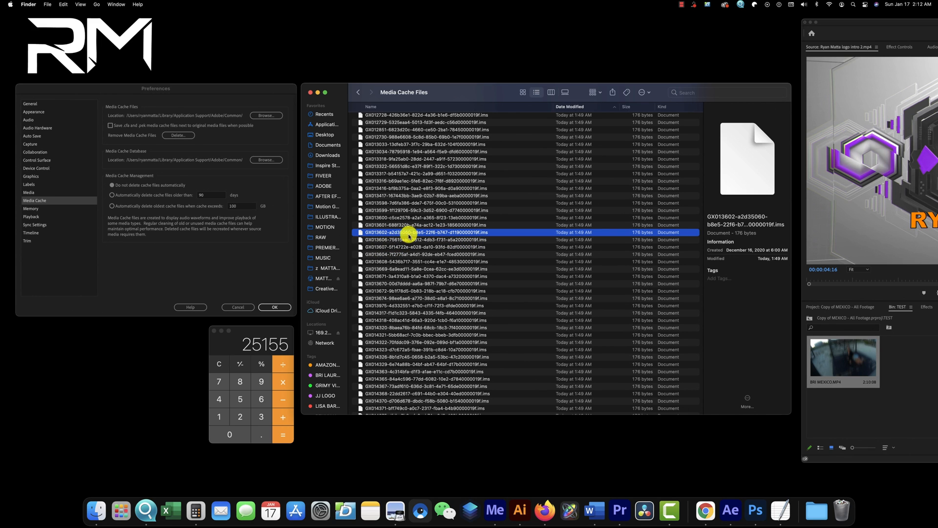
{"action": "left_click", "coordinate": [449, 158]}
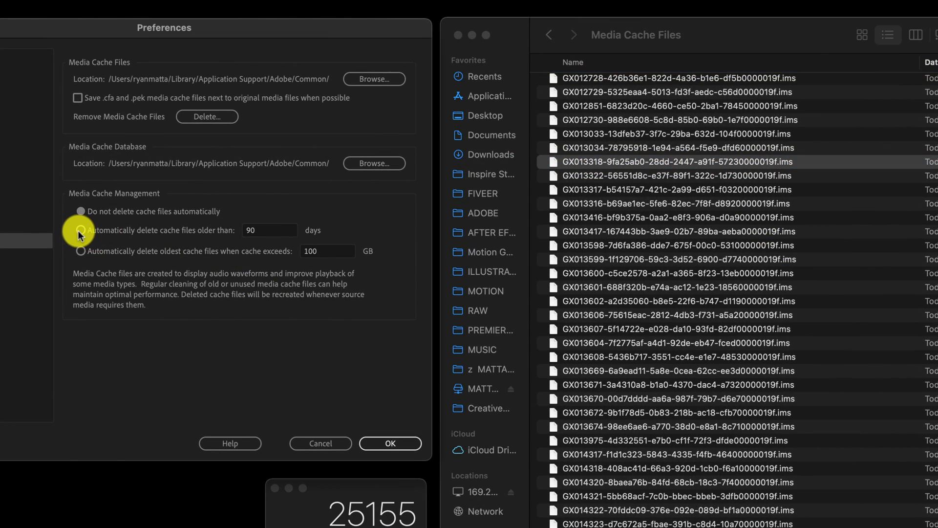
{"action": "left_click", "coordinate": [80, 230]}
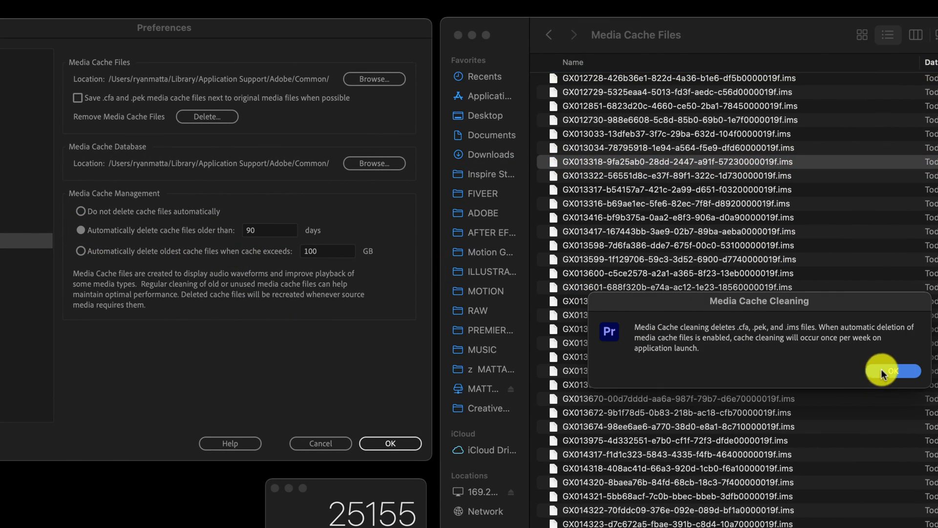
{"action": "left_click", "coordinate": [892, 370]}
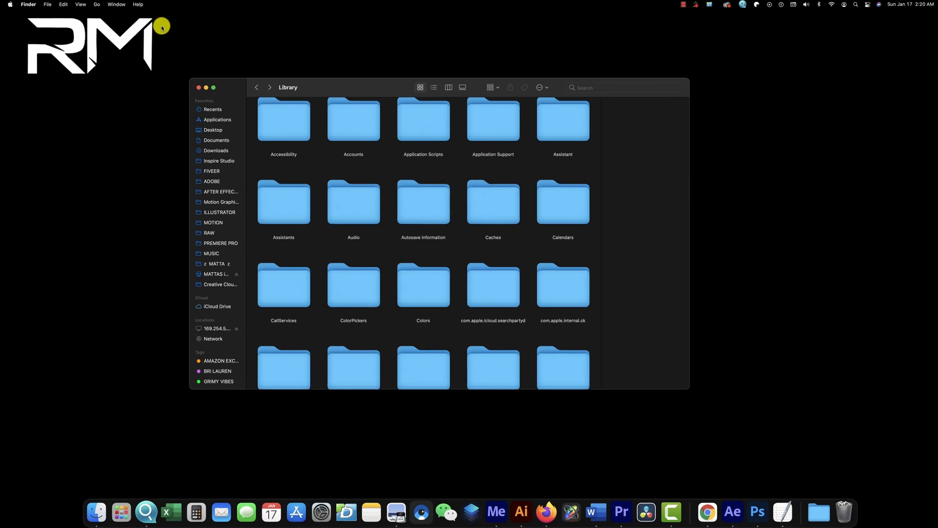
Search This Mac for 'premiere pro' with system files and Kind is Application, selecting Premiere Pro 2020.
{"action": "left_click", "coordinate": [97, 5]}
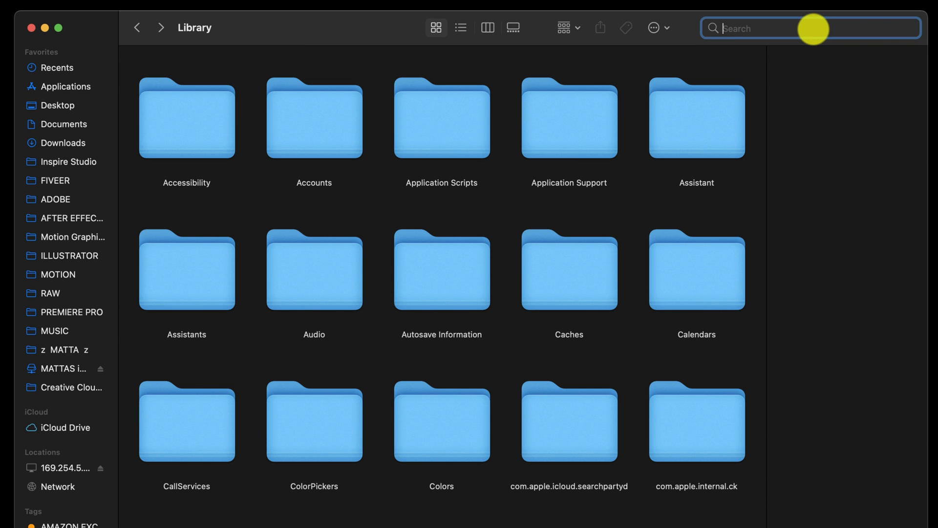
{"action": "type", "text": "premiere pro"}
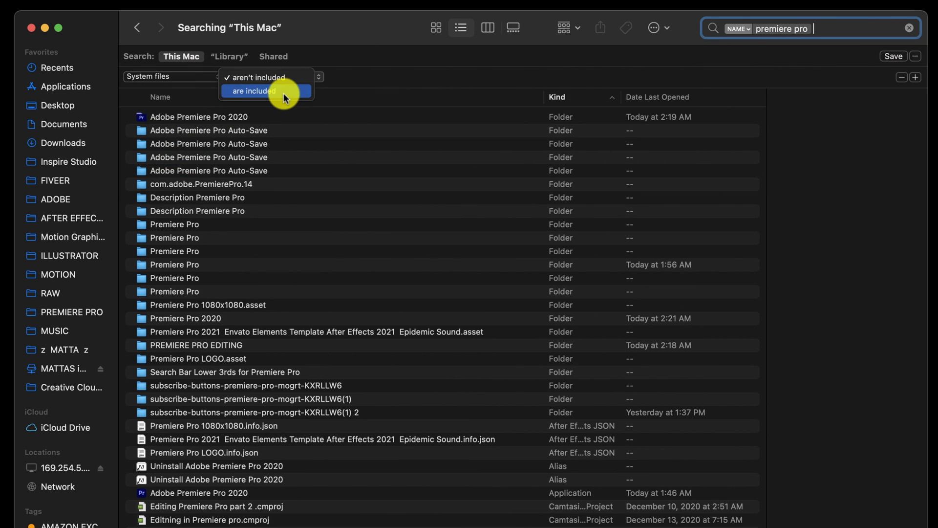
{"action": "left_click", "coordinate": [914, 77]}
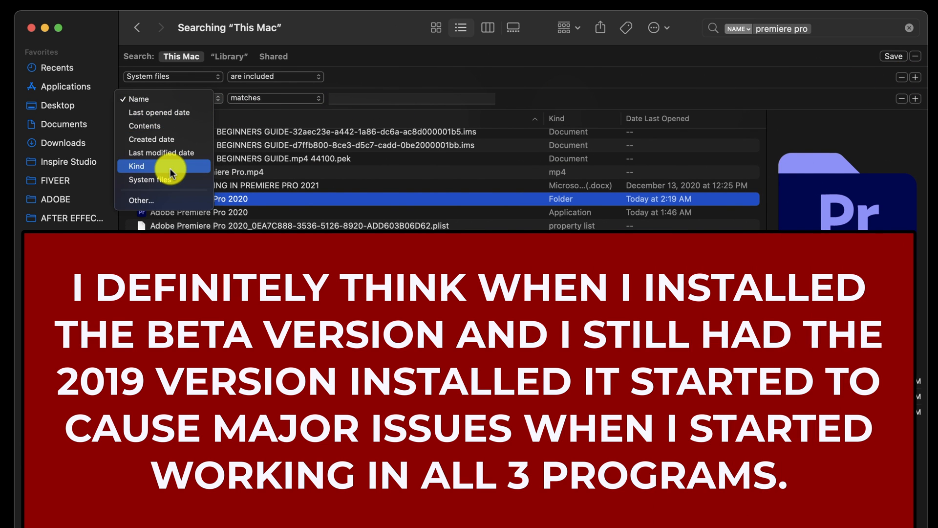
{"action": "left_click", "coordinate": [135, 166]}
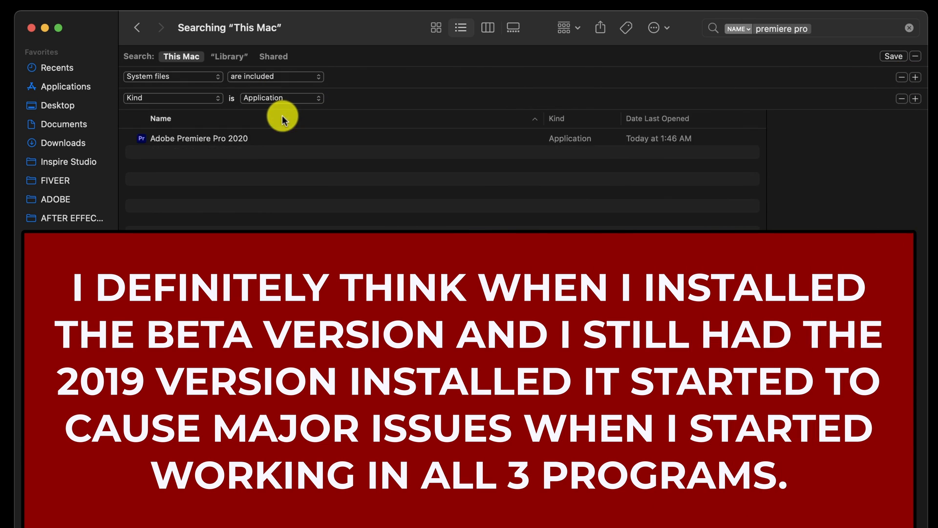
{"action": "left_click", "coordinate": [199, 138]}
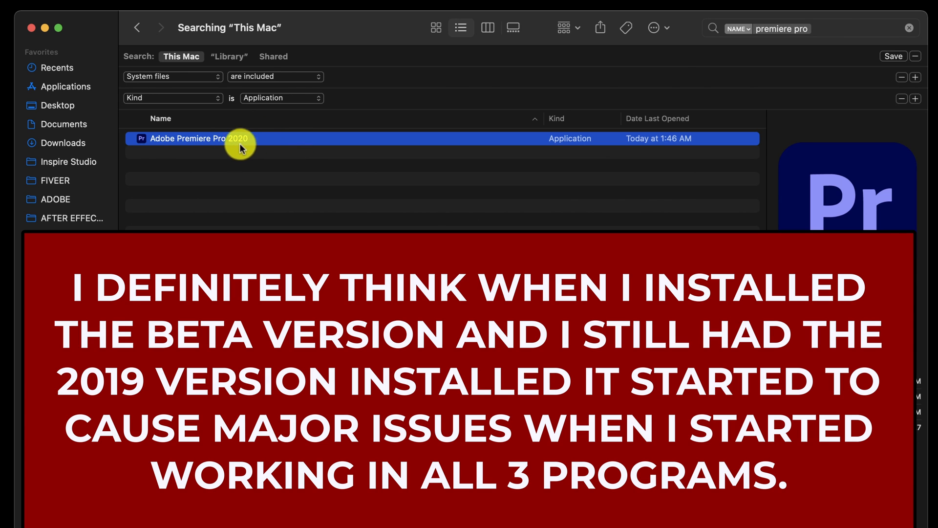
{"action": "mouse_move", "coordinate": [341, 160]}
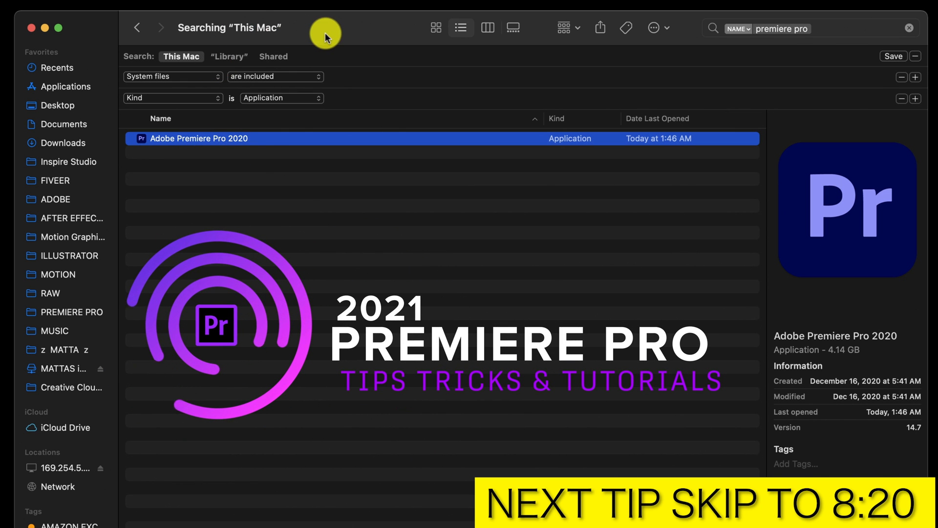
{"action": "mouse_move", "coordinate": [414, 171]}
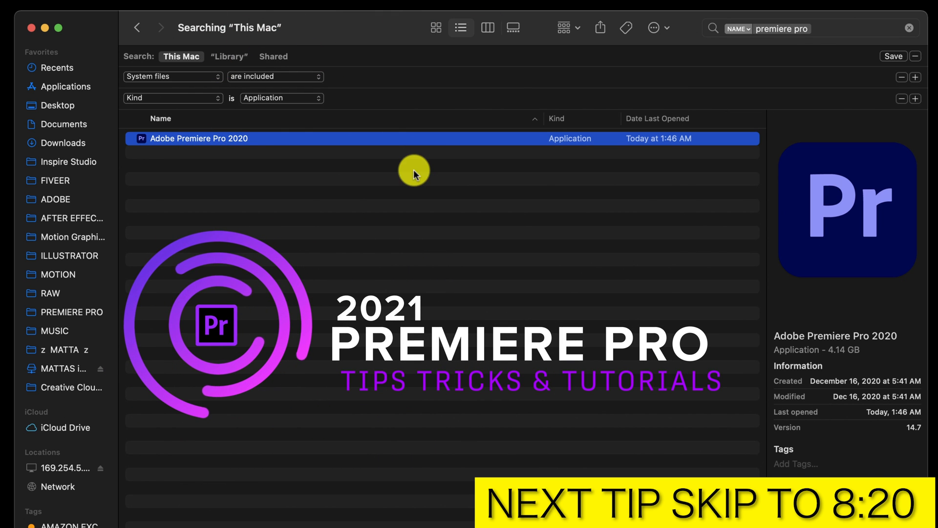
{"action": "mouse_move", "coordinate": [477, 296]}
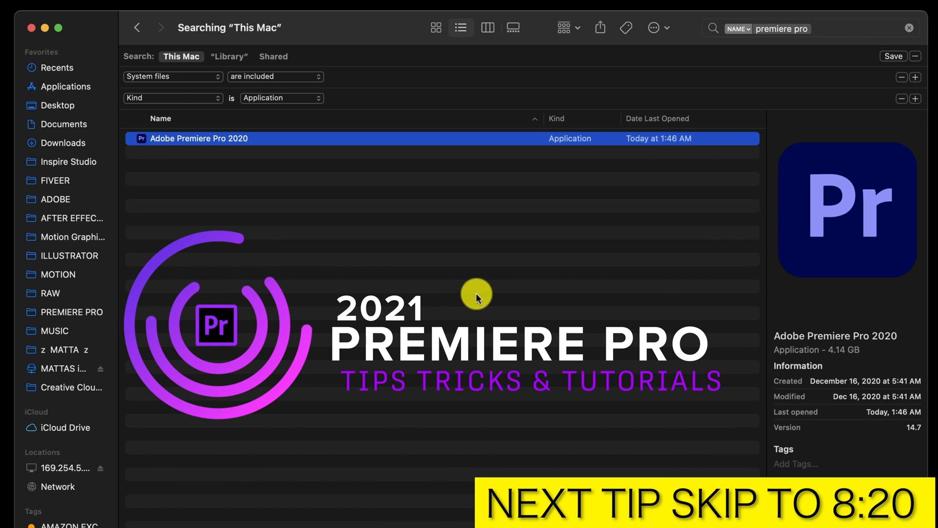
{"action": "mouse_move", "coordinate": [601, 292]}
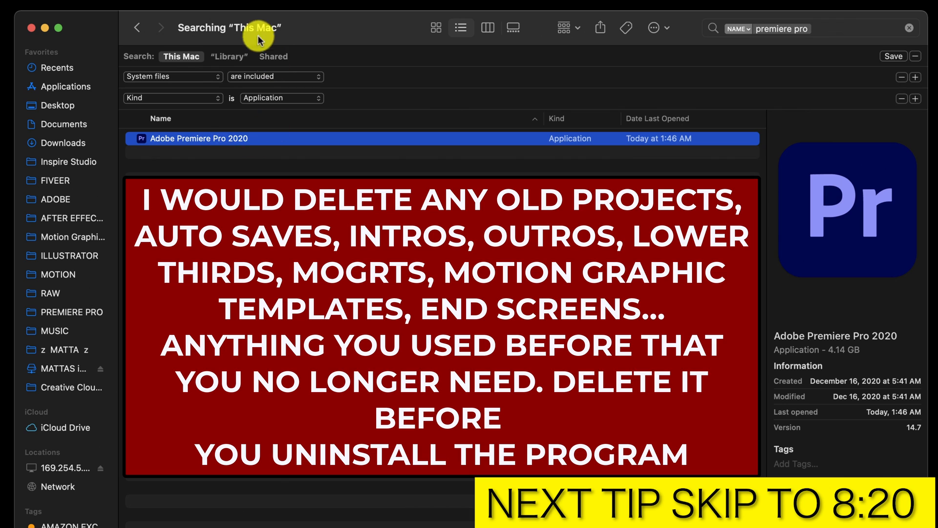
{"action": "mouse_move", "coordinate": [208, 155]}
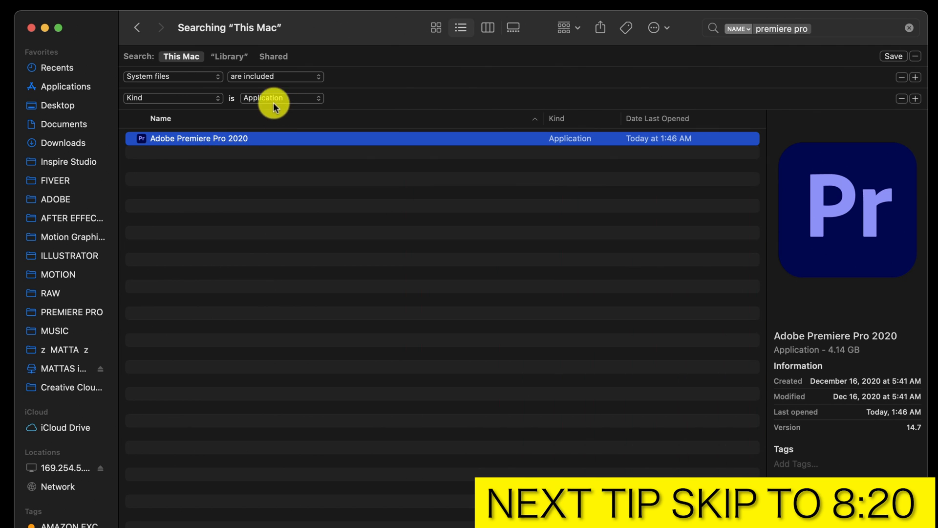
Show Premiere Pro 2020 in its enclosing folder and select the Uninstall Adobe Premiere Pro 2020 alias.
{"action": "right_click", "coordinate": [199, 138]}
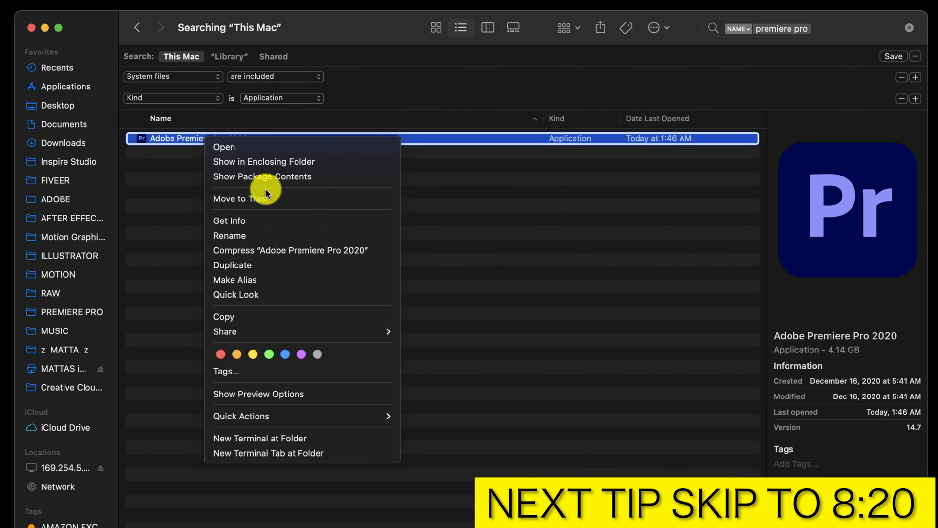
{"action": "left_click", "coordinate": [264, 162]}
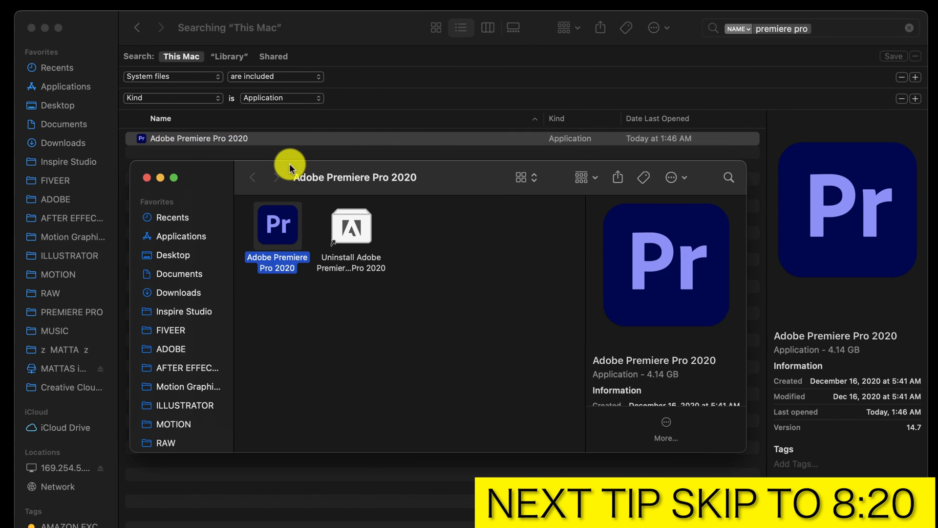
{"action": "left_click", "coordinate": [349, 227]}
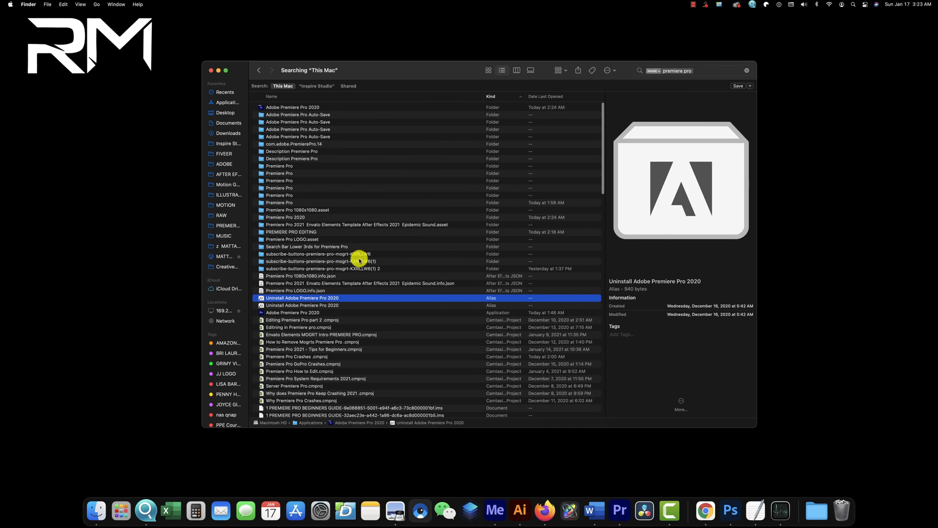
{"action": "mouse_move", "coordinate": [688, 128]}
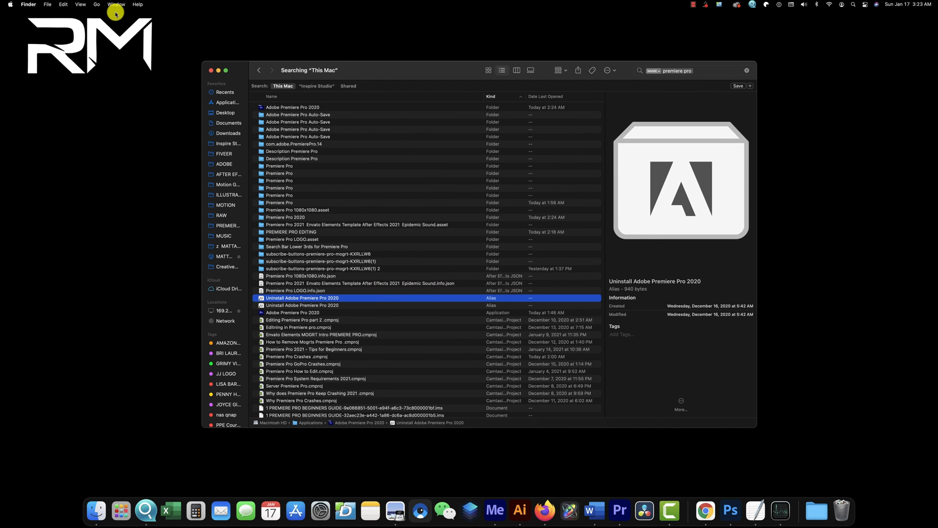
{"action": "left_click", "coordinate": [97, 4]}
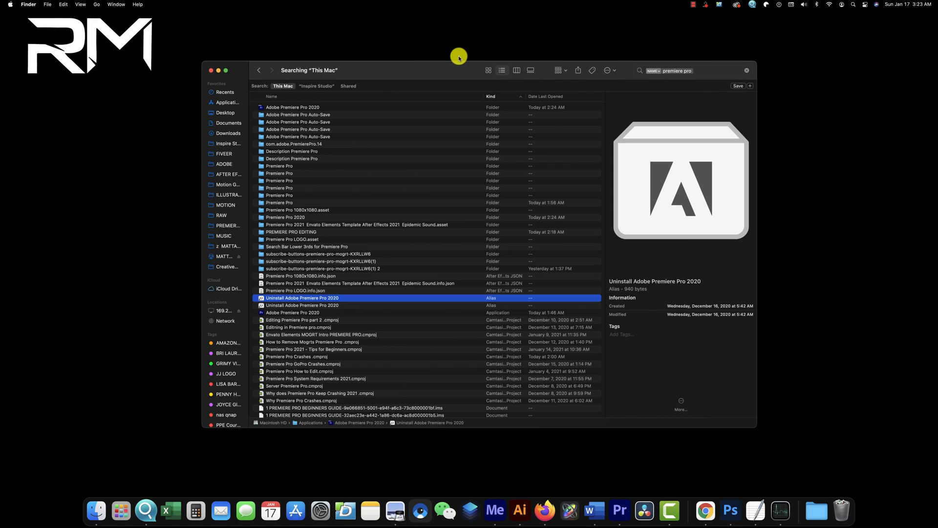
{"action": "scroll", "scroll_direction": "down", "scroll_amount": 3}
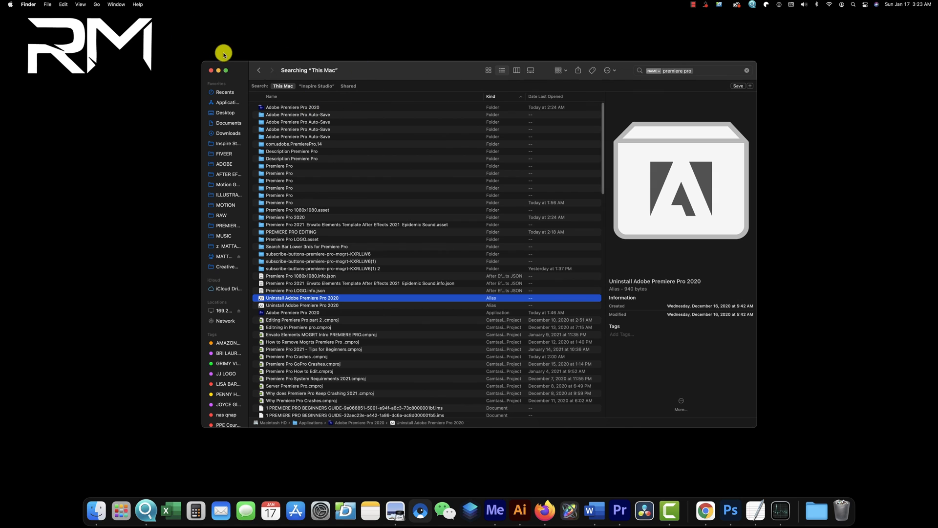
{"action": "mouse_move", "coordinate": [629, 82]}
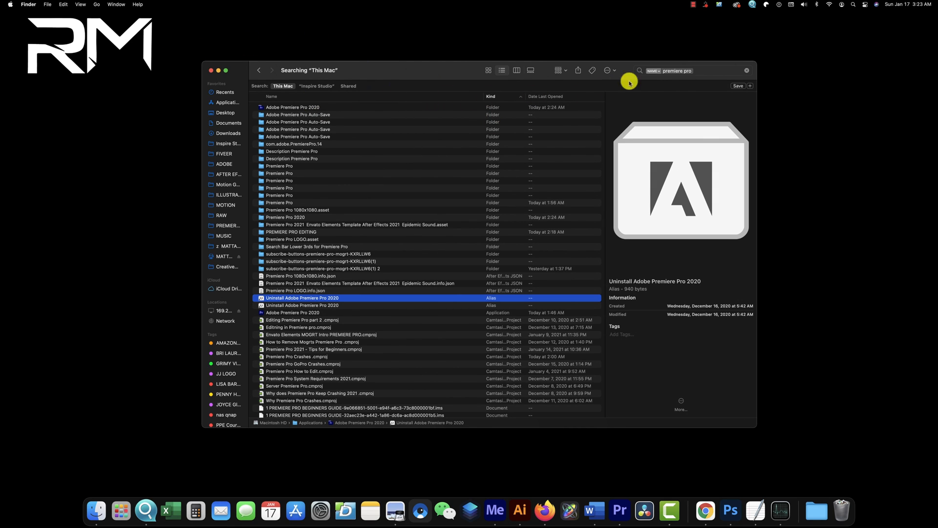
{"action": "mouse_move", "coordinate": [472, 116]}
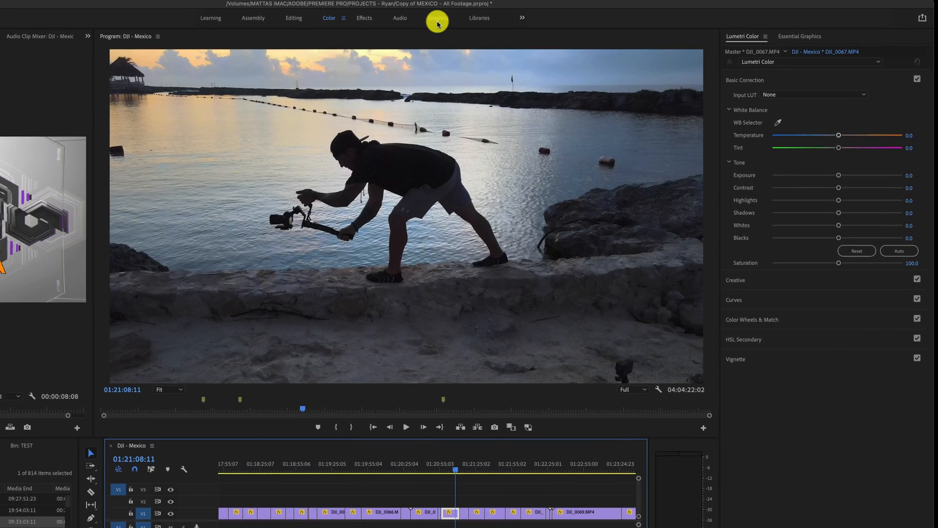
Switch to the Graphics workspace and scroll through the My Templates list of motion graphics templates.
{"action": "left_click", "coordinate": [434, 18]}
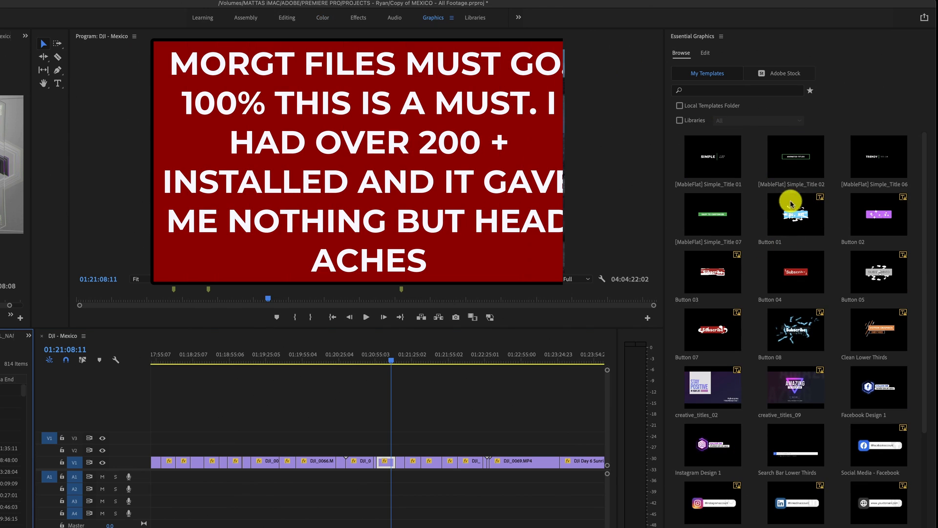
{"action": "scroll", "scroll_direction": "down", "scroll_amount": 3}
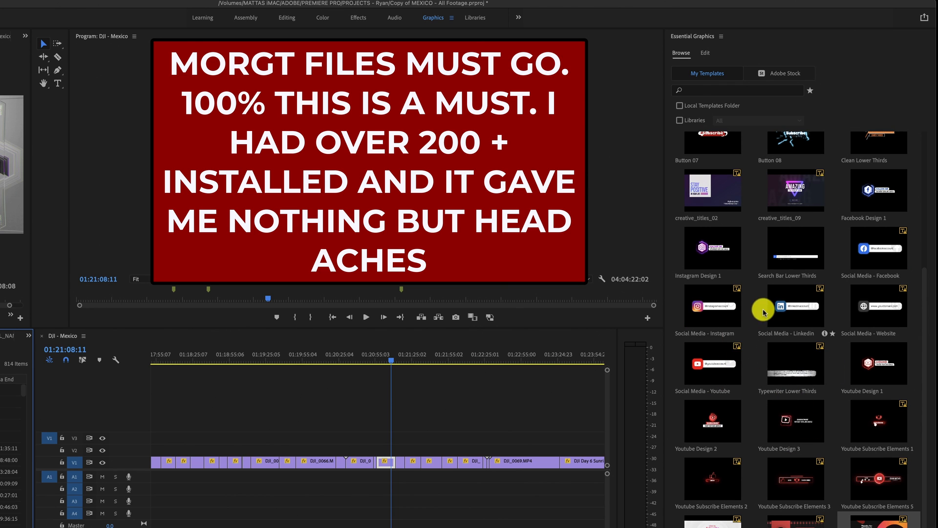
{"action": "mouse_move", "coordinate": [581, 375]}
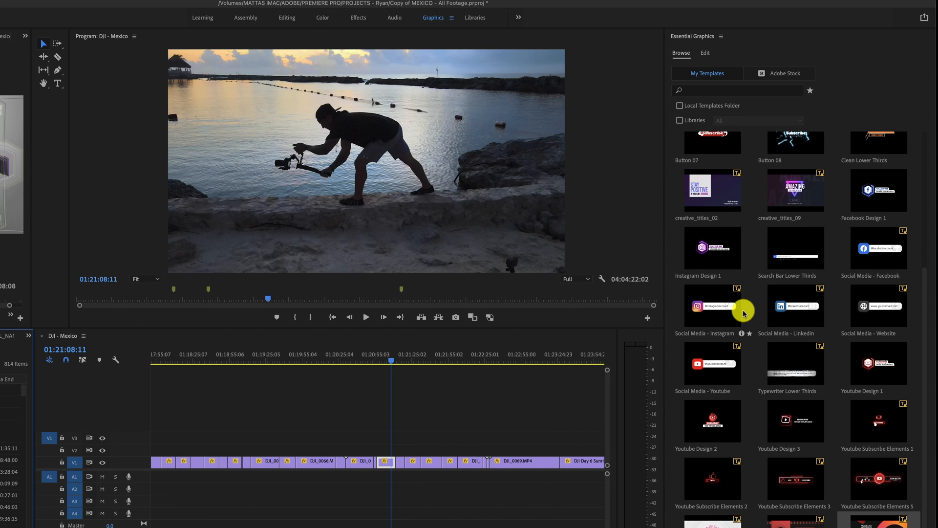
{"action": "mouse_move", "coordinate": [762, 281]}
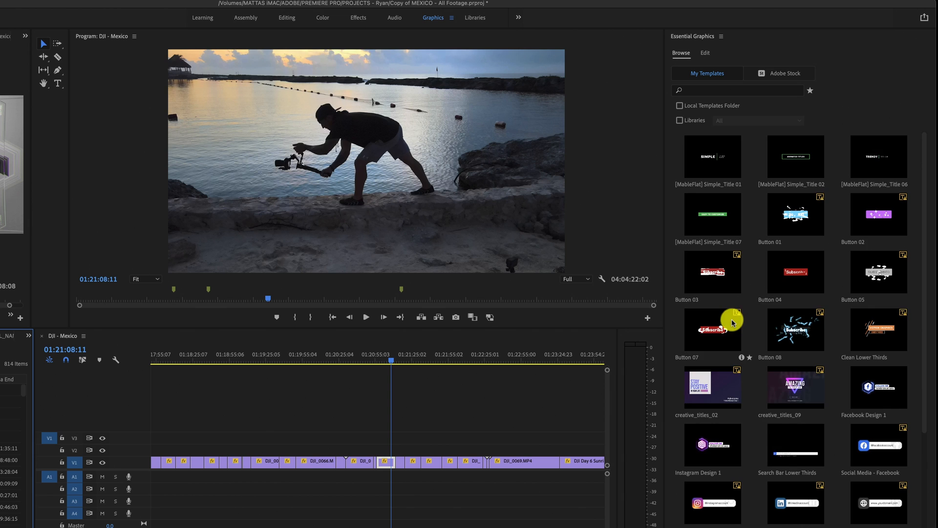
{"action": "scroll", "scroll_direction": "down", "scroll_amount": 3}
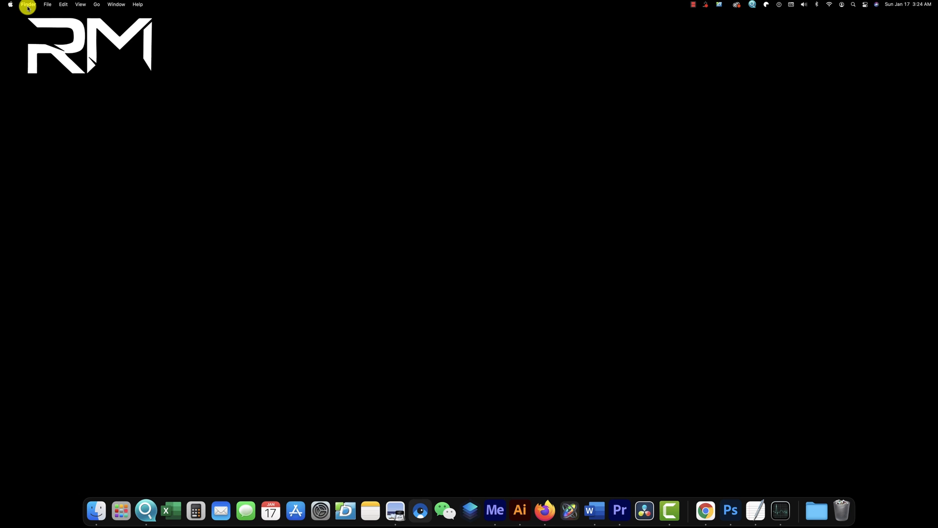
Go to Library and open Application Support > Adobe > Common > Motion Graphics Templates.
{"action": "left_click", "coordinate": [89, 4]}
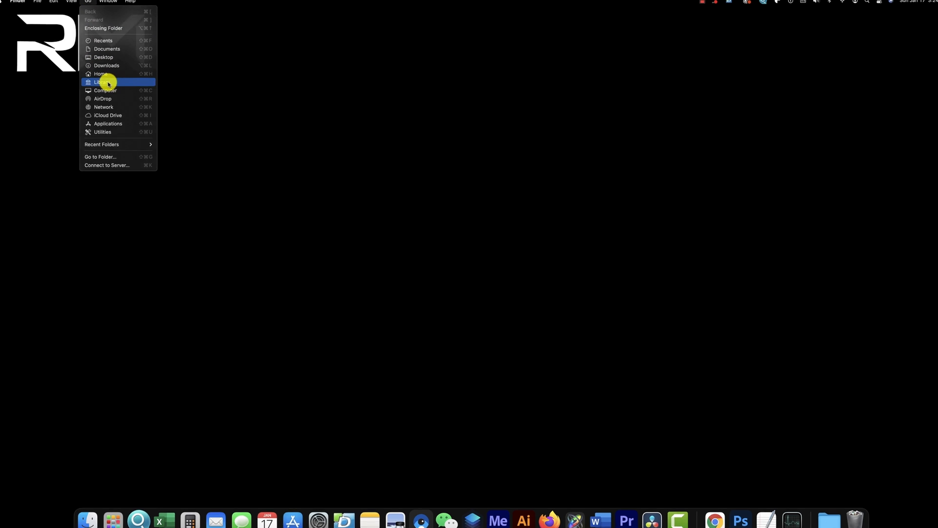
{"action": "left_click", "coordinate": [98, 82]}
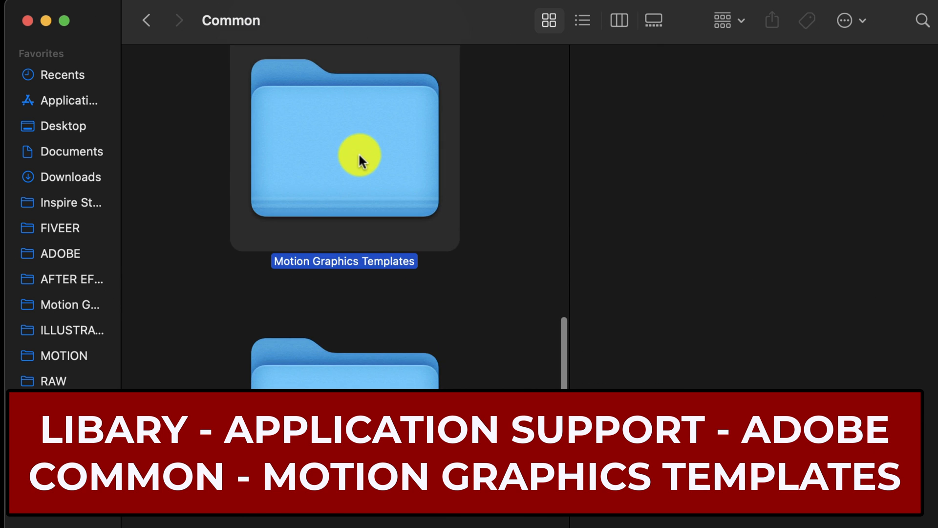
{"action": "double_click", "coordinate": [344, 149]}
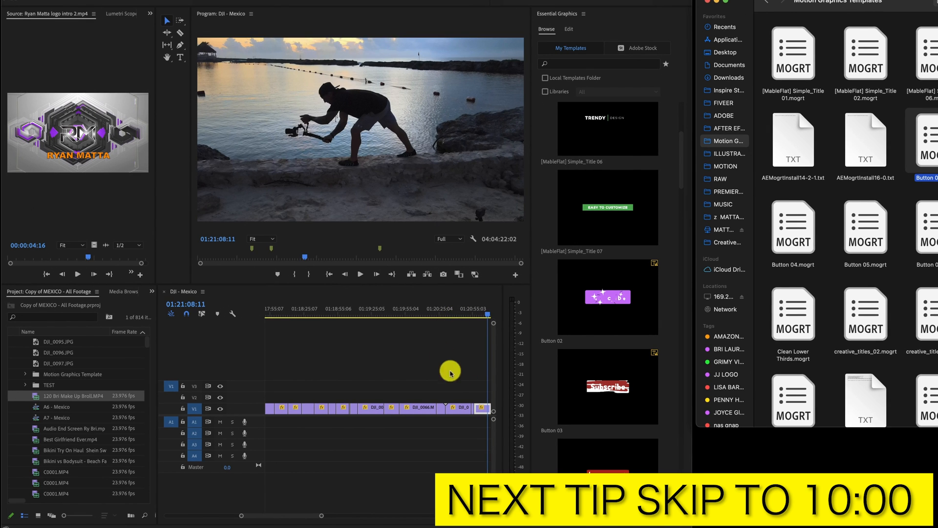
{"action": "mouse_move", "coordinate": [445, 423]}
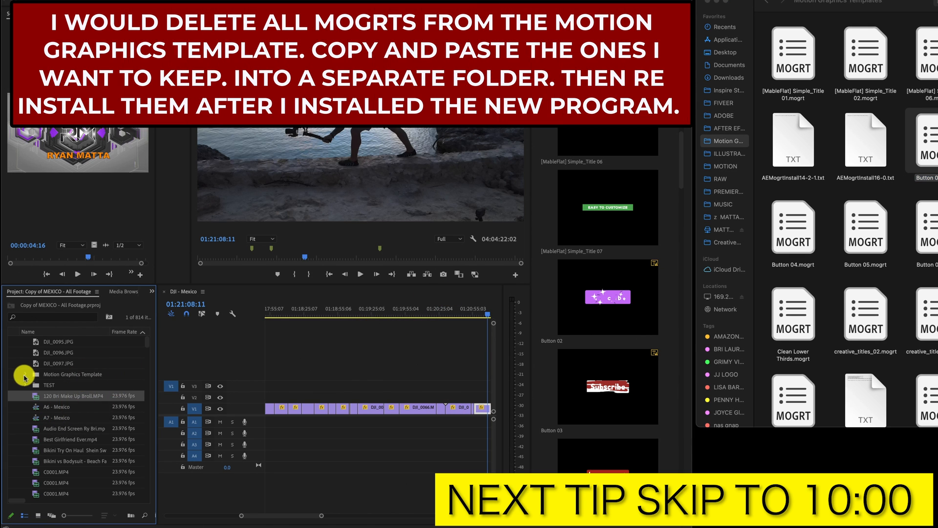
Expand the Motion Graphics Template bin, scroll the MOGRT folder, and right-click creative_titles_02.mogrt.
{"action": "left_click", "coordinate": [25, 374]}
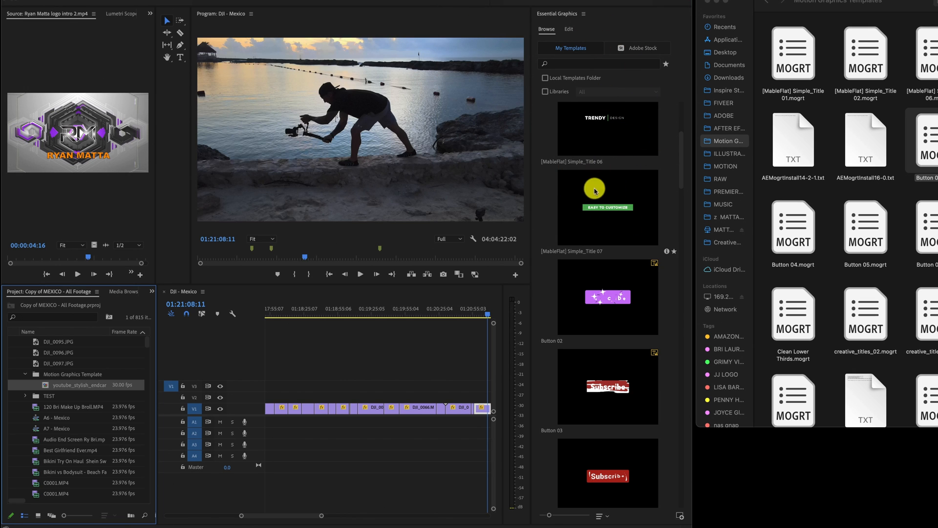
{"action": "mouse_move", "coordinate": [603, 317]}
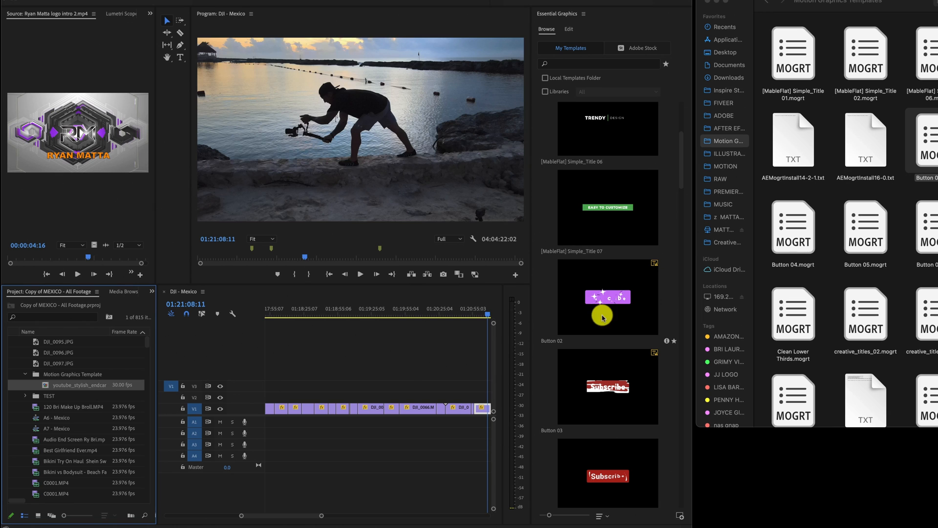
{"action": "mouse_move", "coordinate": [575, 134]}
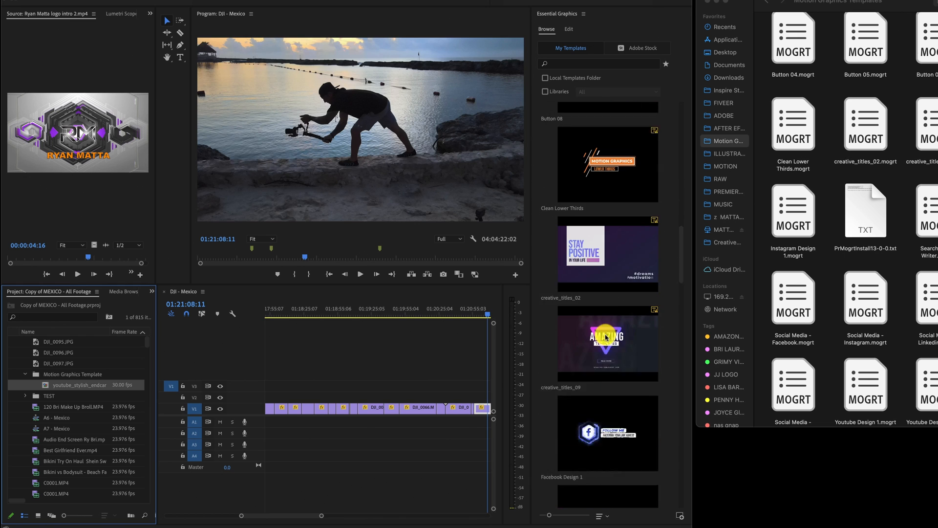
{"action": "scroll", "scroll_direction": "down", "scroll_amount": 3}
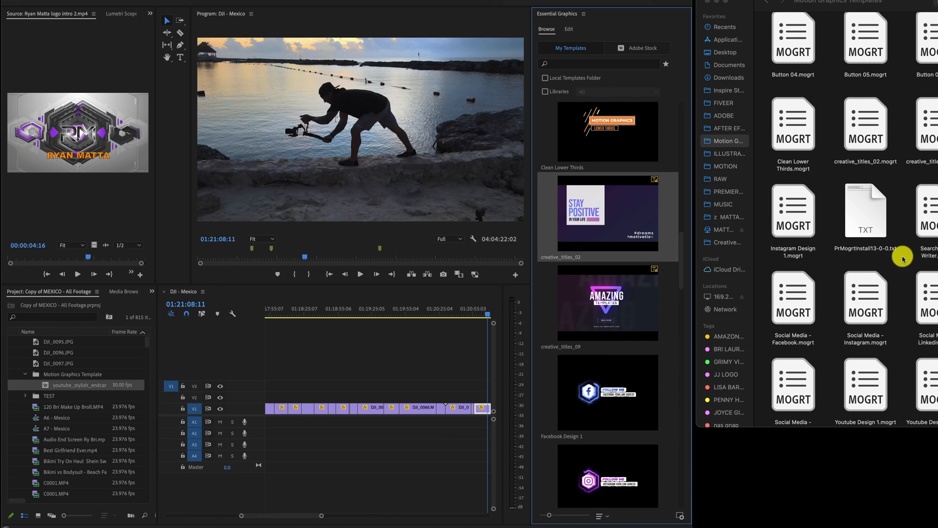
{"action": "scroll", "scroll_direction": "down", "scroll_amount": 3}
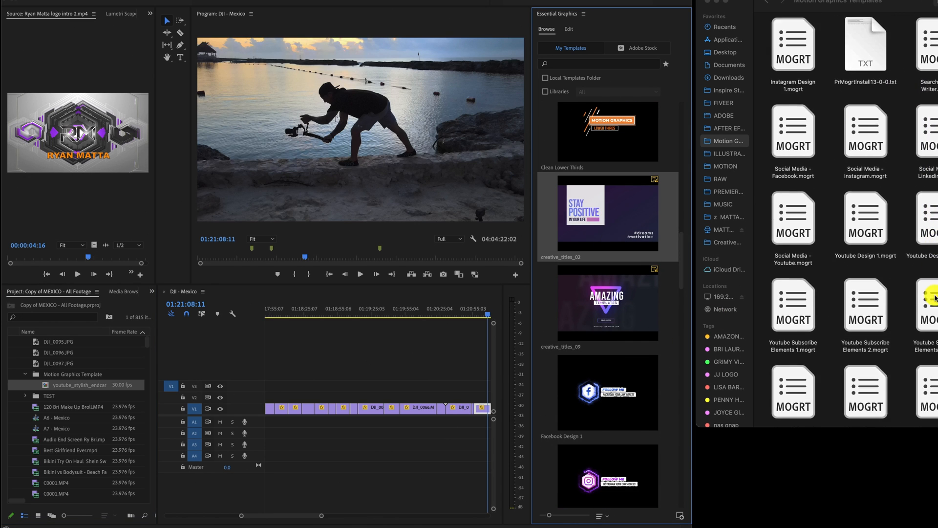
{"action": "scroll", "scroll_direction": "down", "scroll_amount": 3}
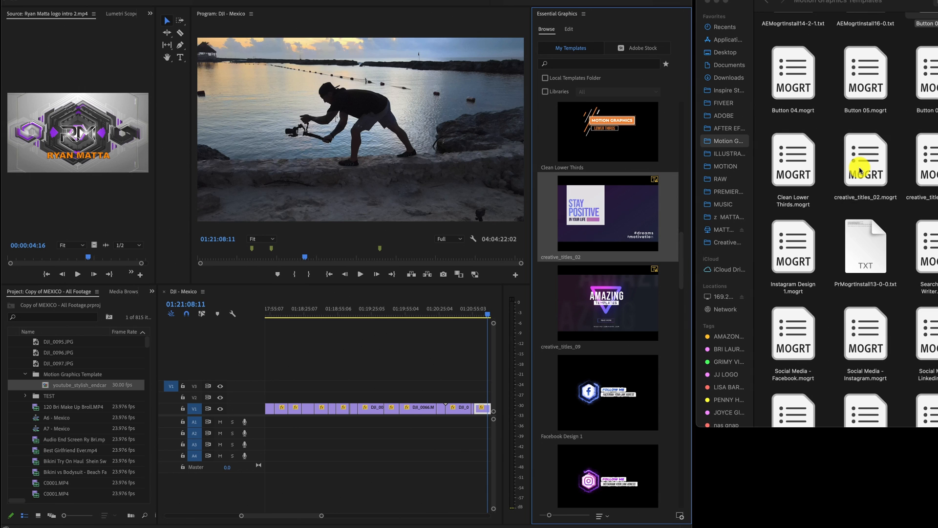
{"action": "right_click", "coordinate": [864, 160]}
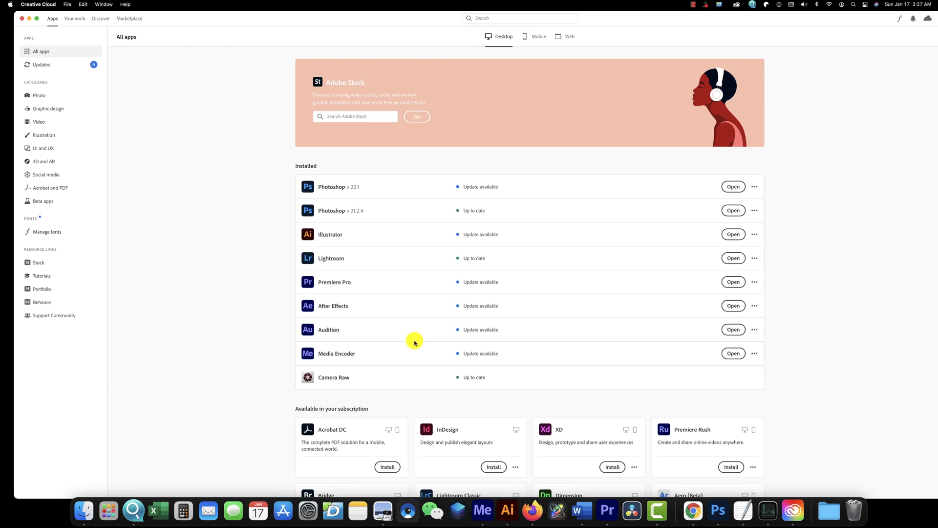
{"action": "mouse_move", "coordinate": [403, 93]}
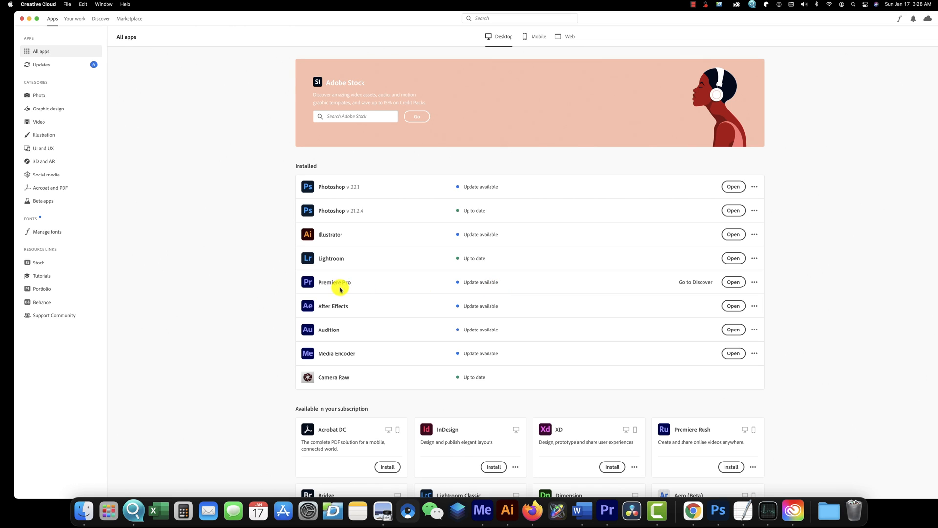
{"action": "mouse_move", "coordinate": [692, 294]}
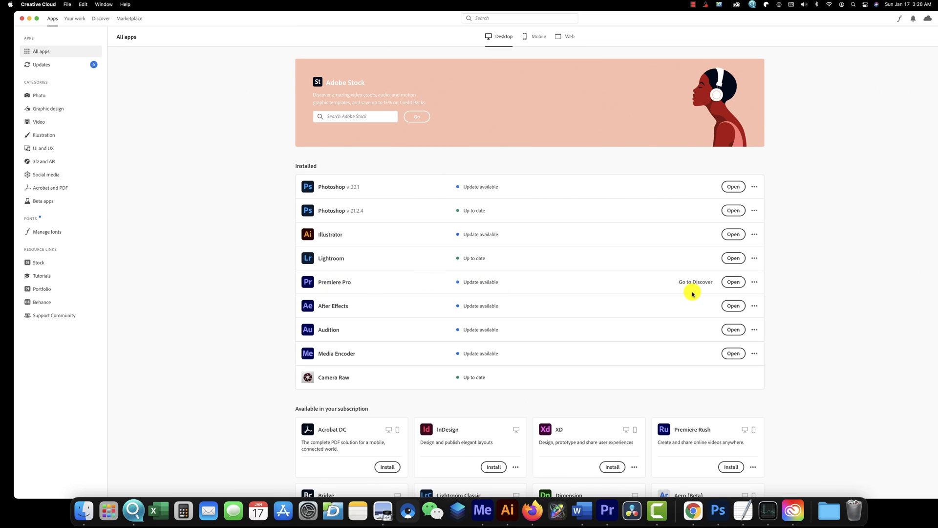
Launch Adobe Premiere Pro 2020 from its Dock icon.
{"action": "left_click", "coordinate": [608, 511]}
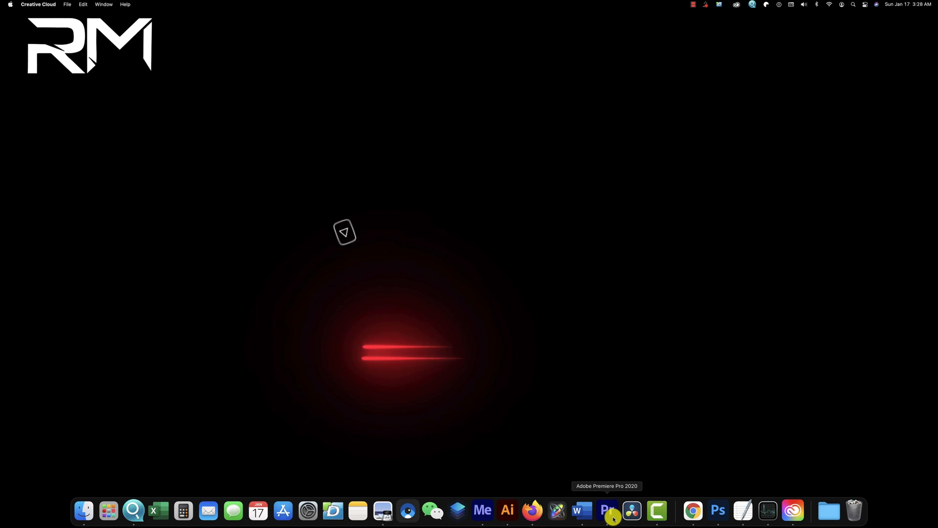
Choose Reset to Saved Layout from the Graphics workspace tab's menu.
{"action": "left_click", "coordinate": [608, 510]}
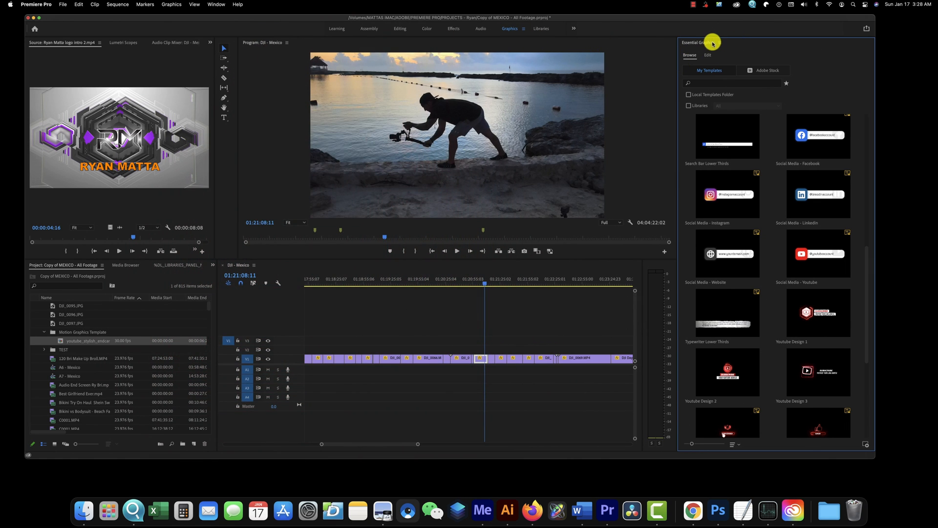
{"action": "left_click", "coordinate": [720, 43]}
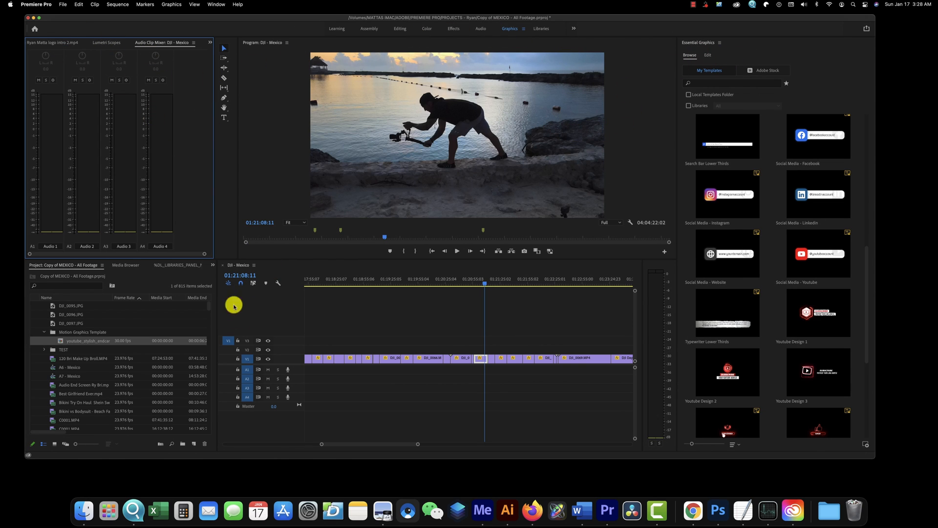
{"action": "mouse_move", "coordinate": [280, 196]}
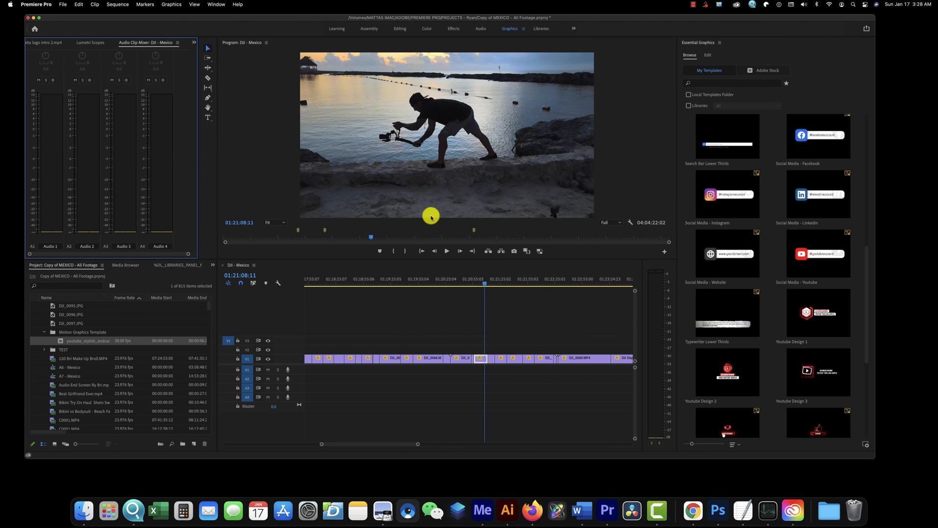
{"action": "mouse_move", "coordinate": [325, 258]}
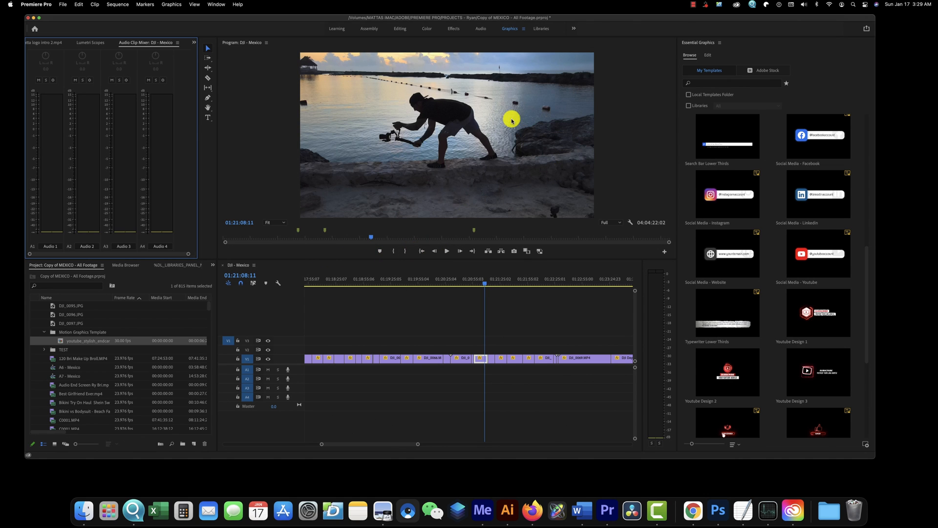
{"action": "mouse_move", "coordinate": [520, 29]}
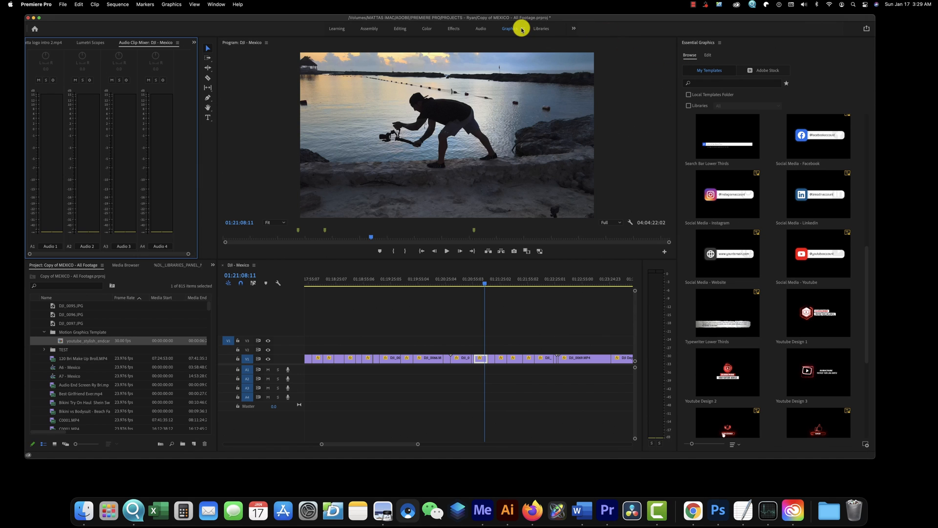
{"action": "left_click", "coordinate": [510, 28]}
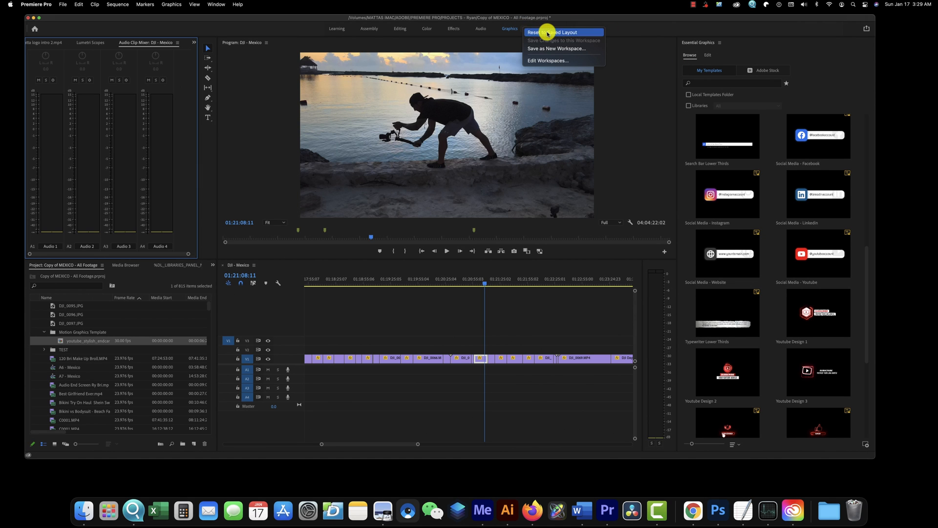
{"action": "left_click", "coordinate": [546, 32]}
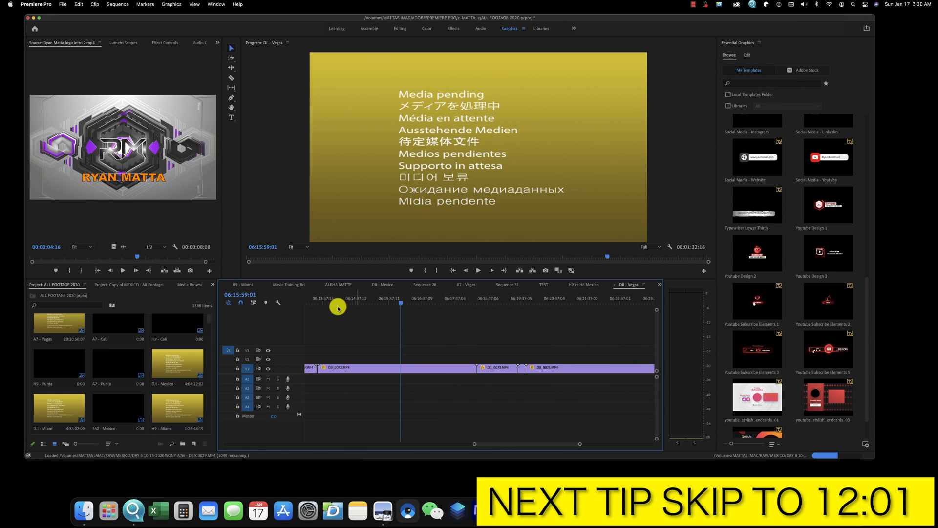
Let ALL FOOTAGE 2020 finish loading the DJI - Vegas sequence media.
{"action": "left_click_drag", "start_coordinate": [339, 307], "coordinate": [369, 286]}
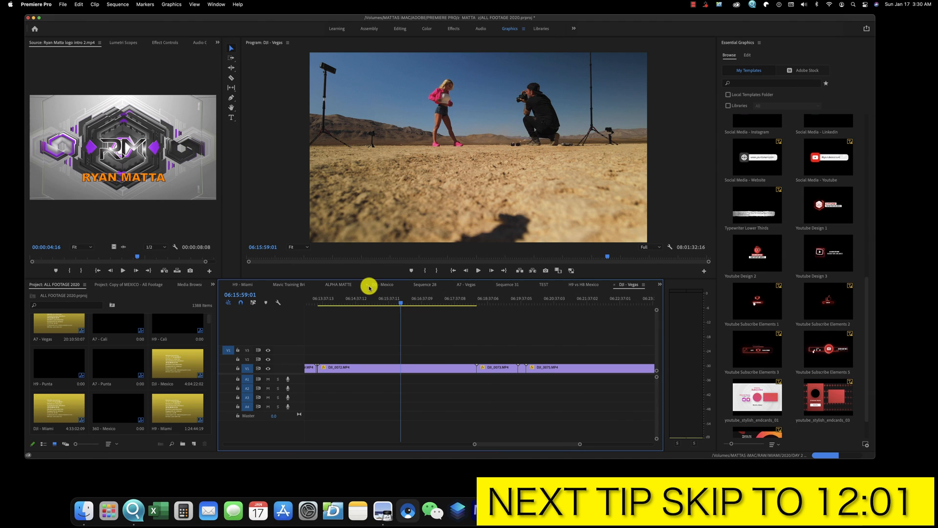
{"action": "mouse_move", "coordinate": [434, 322]}
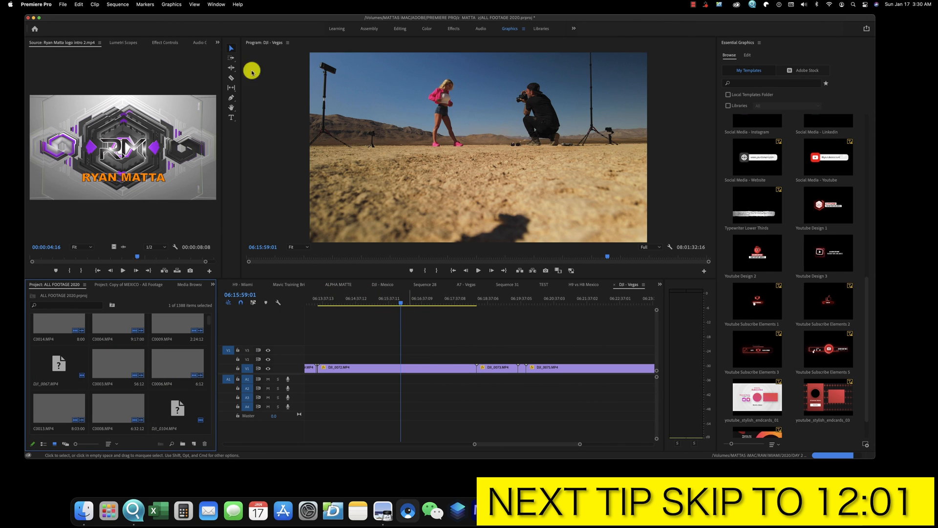
{"action": "left_click", "coordinate": [63, 4]}
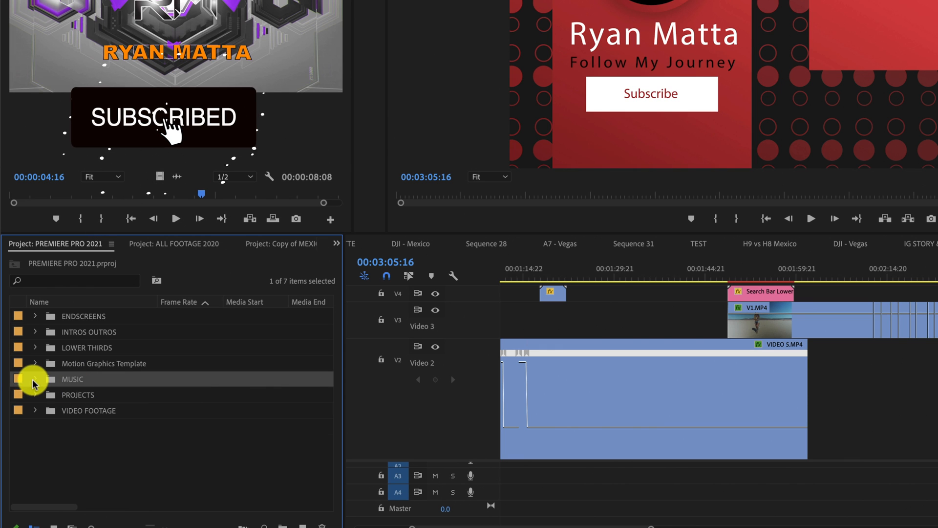
Open the 30 FPS TEMPLATE.prproj project from the Open Project dialog.
{"action": "left_click", "coordinate": [34, 378]}
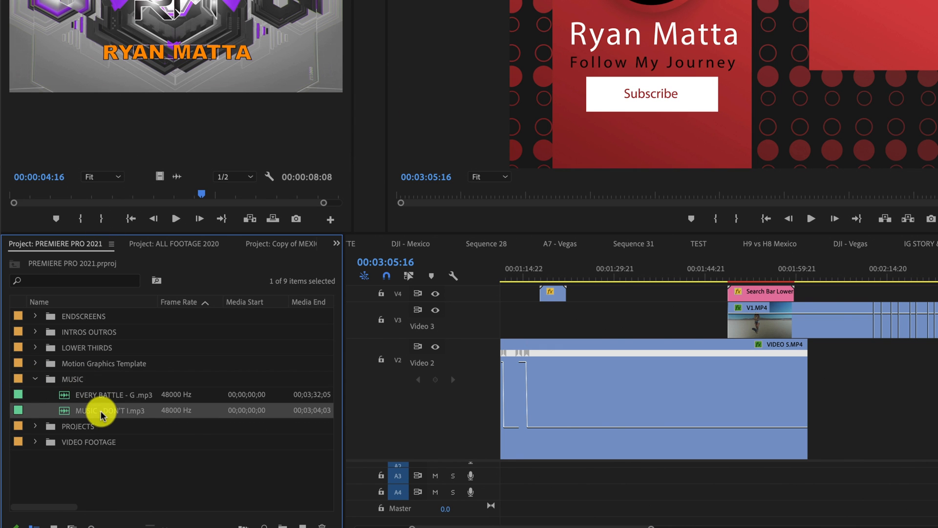
{"action": "left_click", "coordinate": [35, 378]}
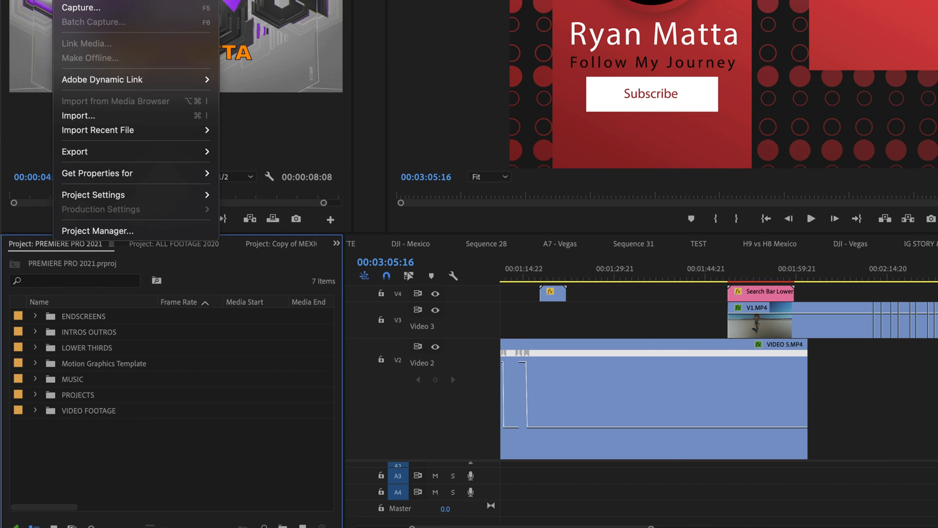
{"action": "left_click", "coordinate": [78, 115]}
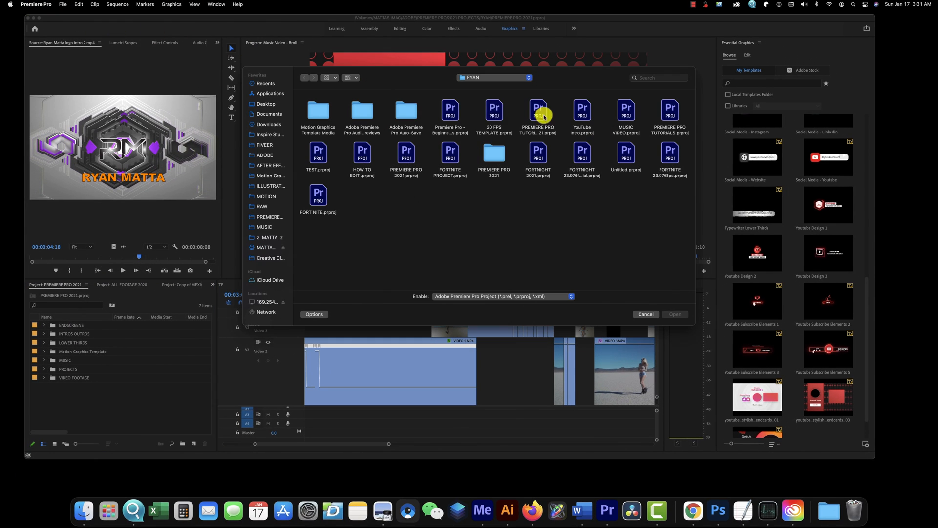
{"action": "double_click", "coordinate": [494, 114]}
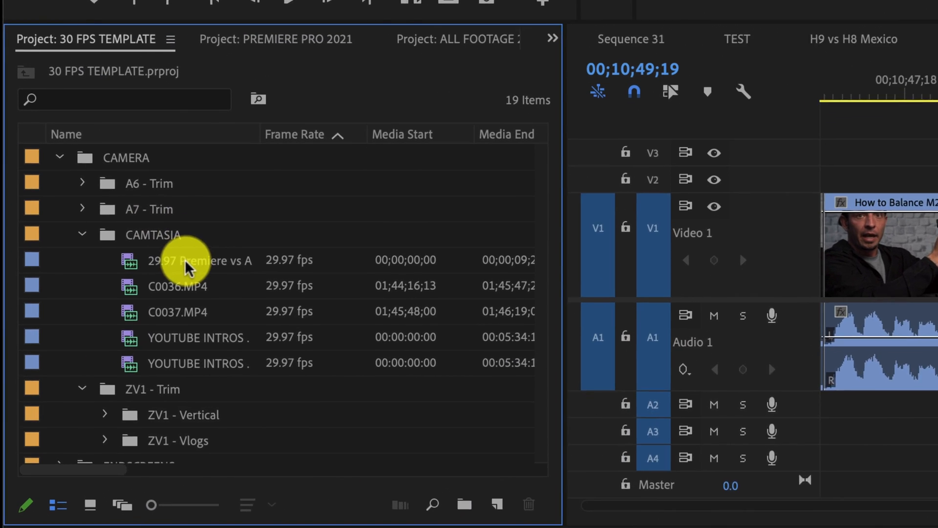
Browse the INTROS and LOWER THIRDS folders and preview the PP - 1min intro.
{"action": "scroll", "scroll_direction": "down", "scroll_amount": 3}
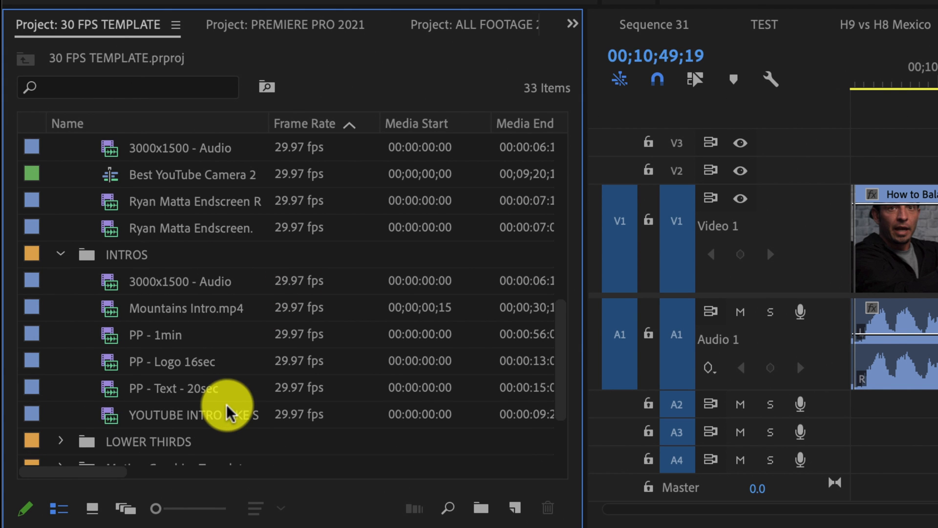
{"action": "left_click", "coordinate": [191, 414]}
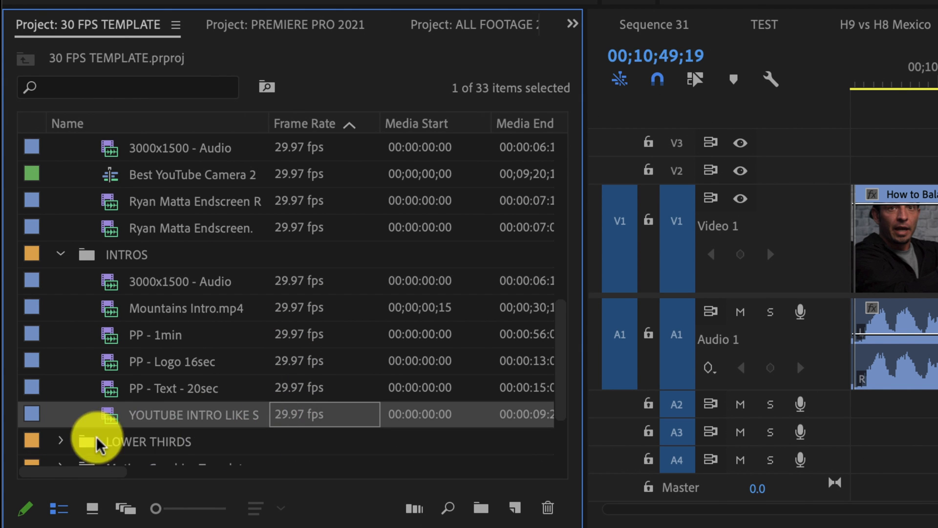
{"action": "left_click", "coordinate": [60, 442]}
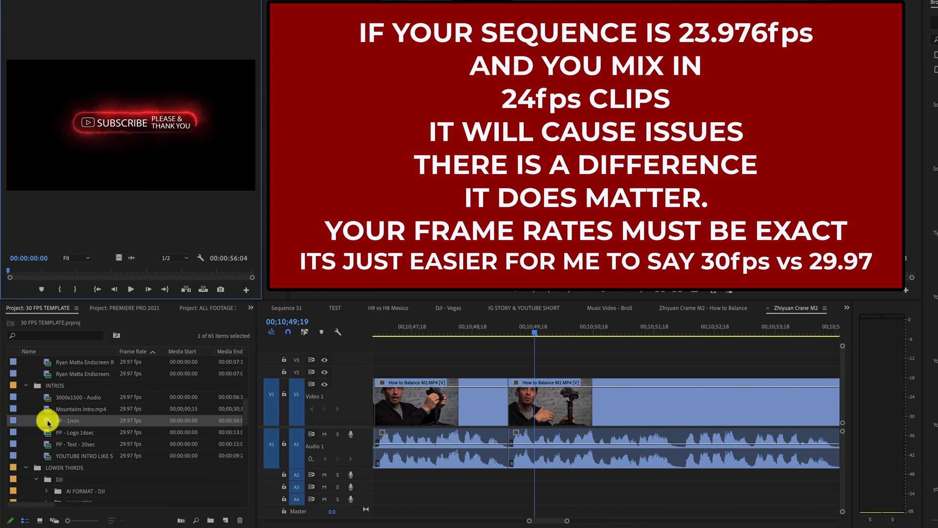
{"action": "left_click", "coordinate": [131, 288]}
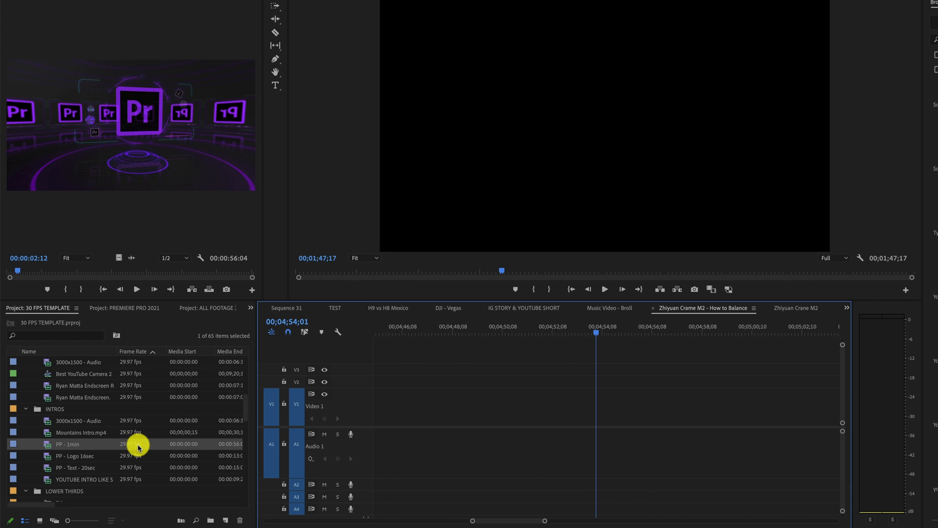
{"action": "mouse_move", "coordinate": [148, 450]}
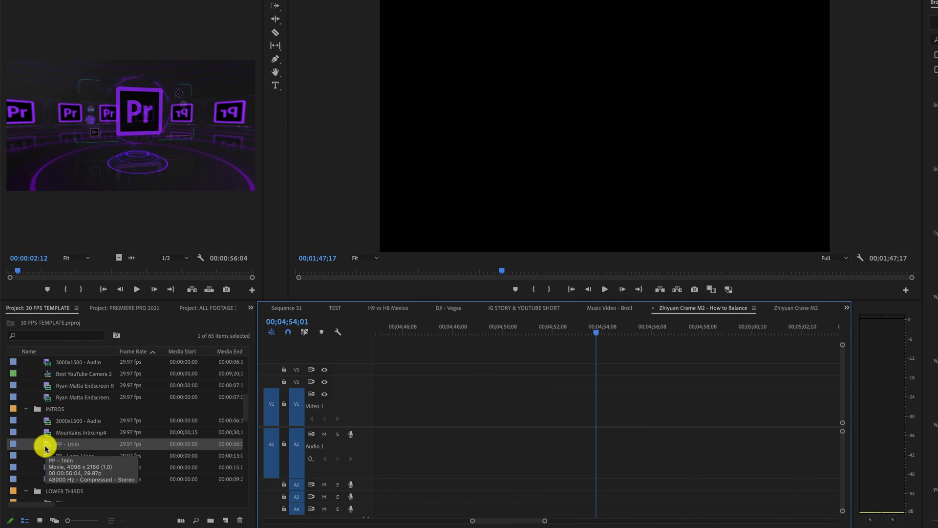
Add PP - 1min to the Zhiyuan Crane M2 timeline and set its speed to 80%.
{"action": "left_click_drag", "start_coordinate": [68, 443], "coordinate": [417, 424]}
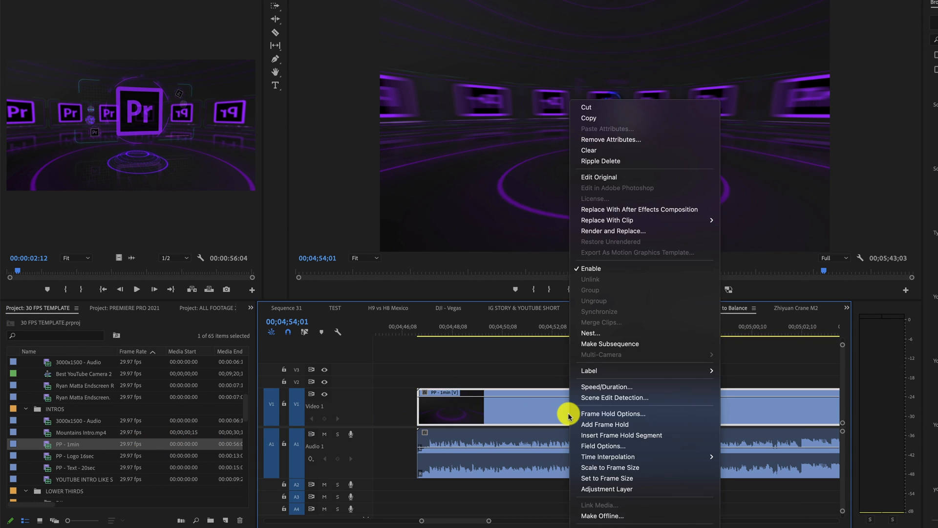
{"action": "left_click", "coordinate": [605, 386]}
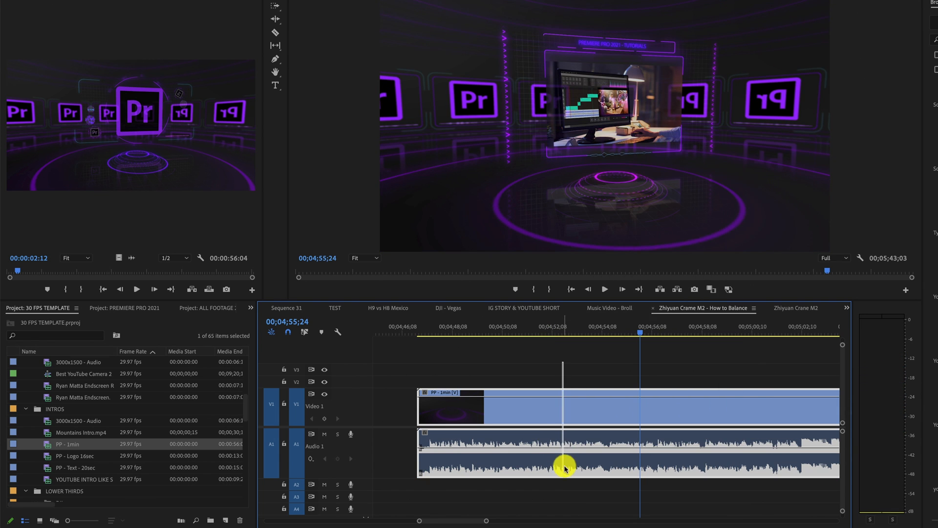
{"action": "right_click", "coordinate": [564, 466]}
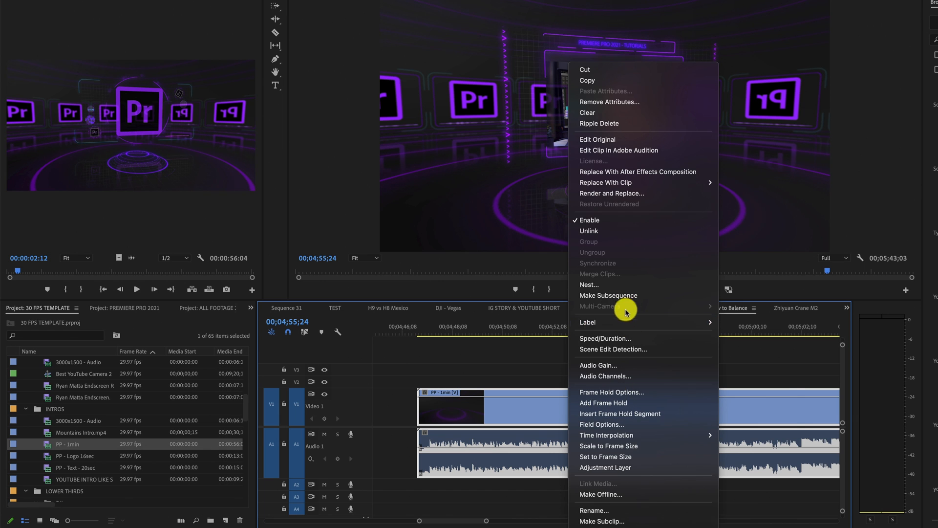
{"action": "left_click", "coordinate": [605, 338]}
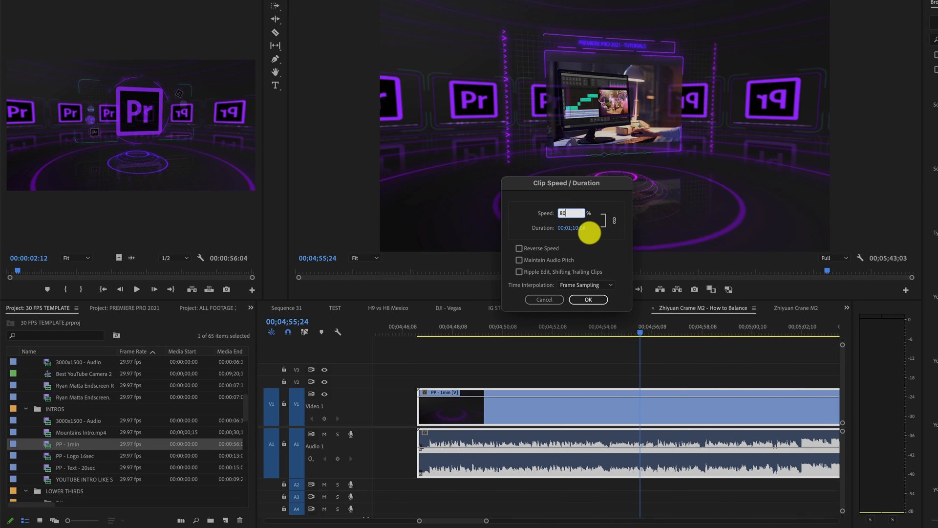
{"action": "left_click", "coordinate": [588, 299]}
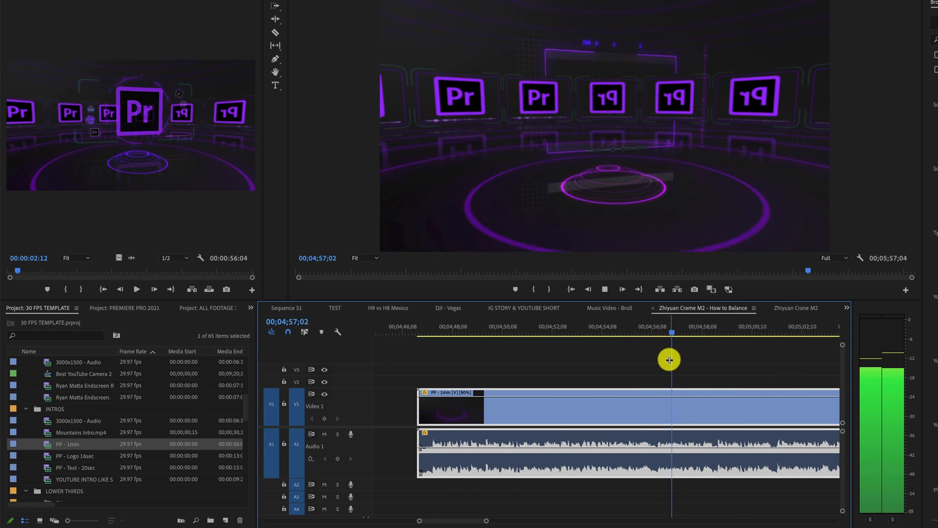
{"action": "left_click_drag", "start_coordinate": [670, 360], "coordinate": [721, 359]}
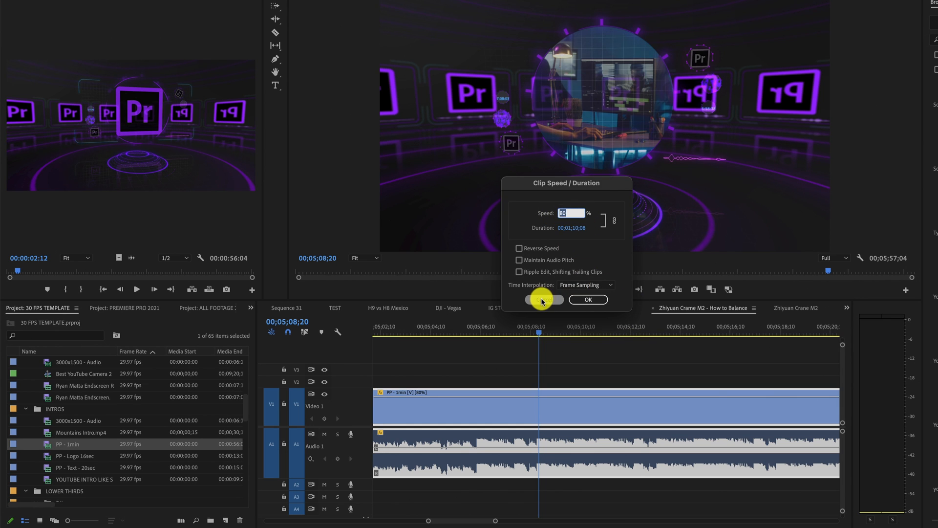
{"action": "left_click", "coordinate": [587, 299]}
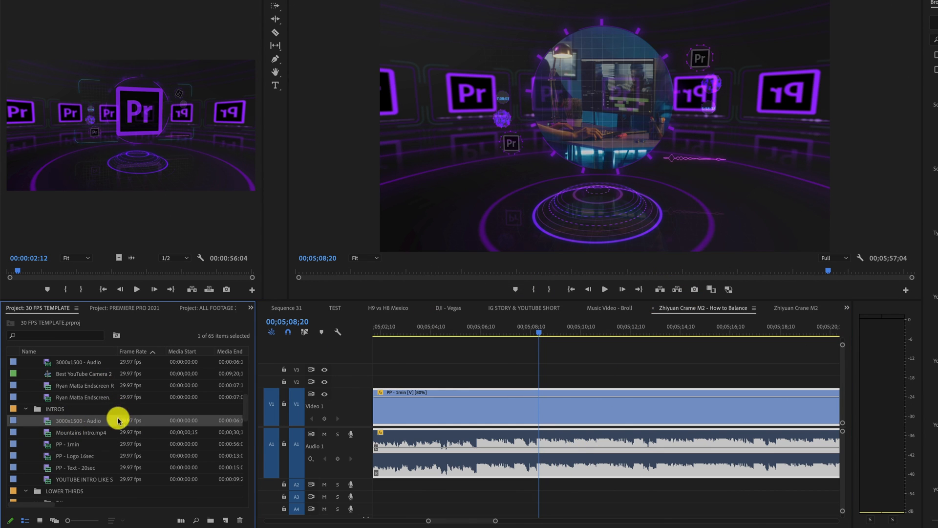
{"action": "mouse_move", "coordinate": [114, 481]}
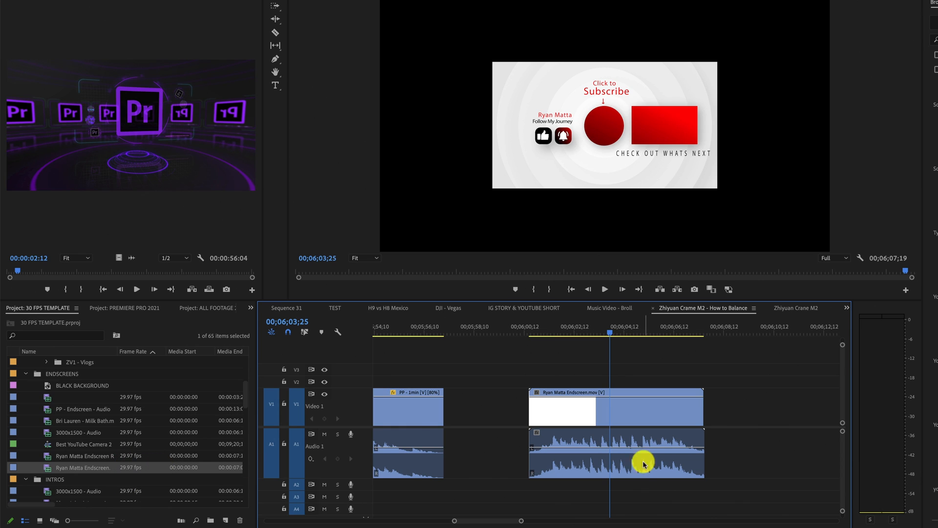
{"action": "mouse_move", "coordinate": [646, 162]}
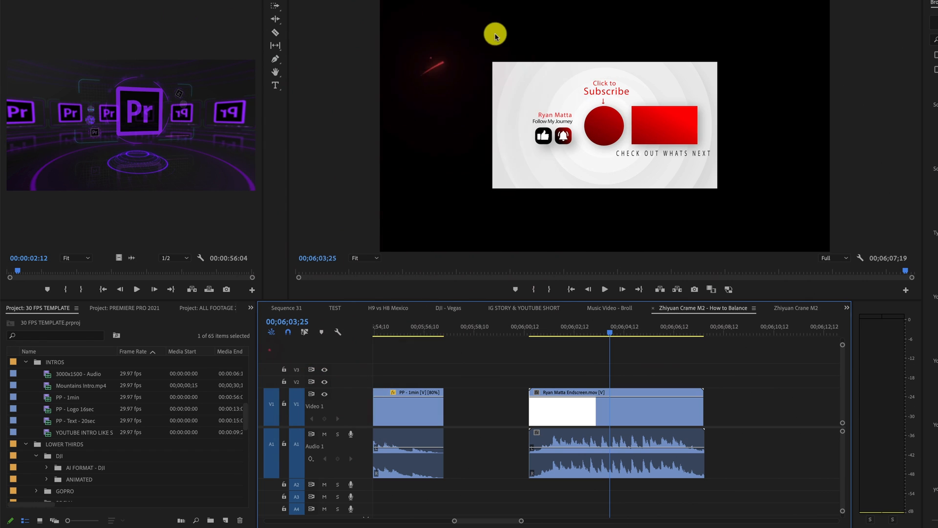
{"action": "mouse_move", "coordinate": [651, 326]}
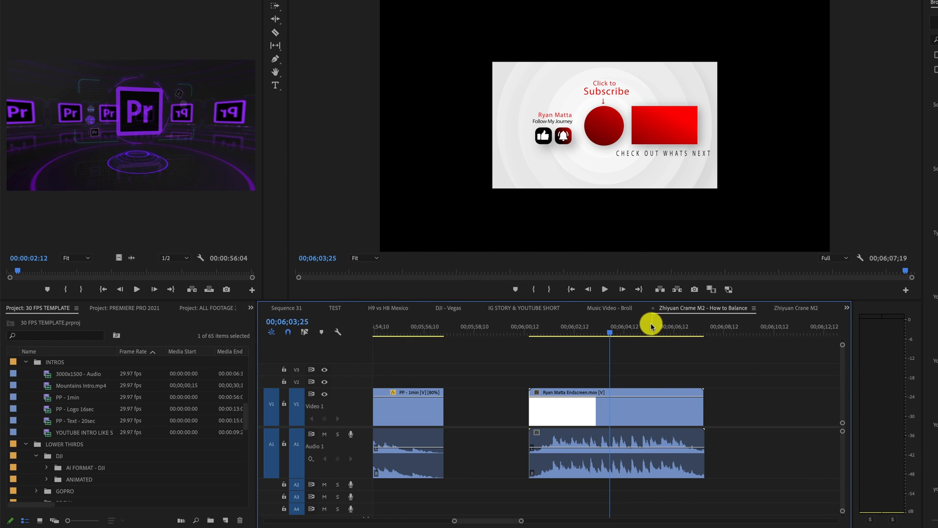